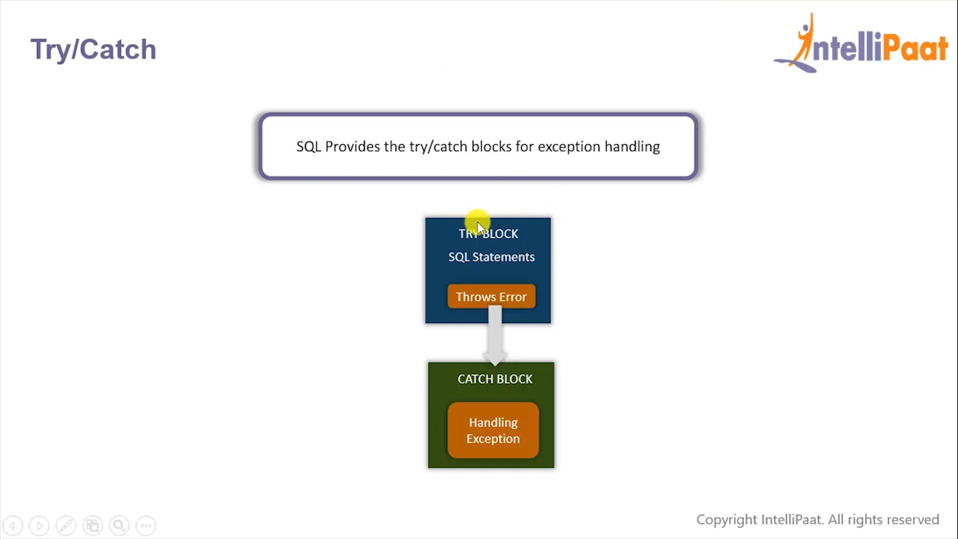
mouse_move(345, 241)
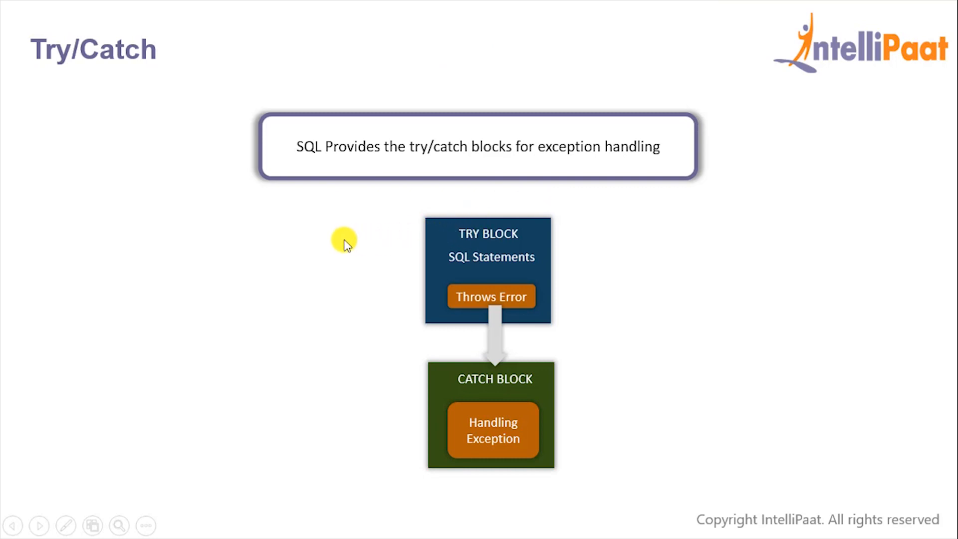
mouse_move(510, 263)
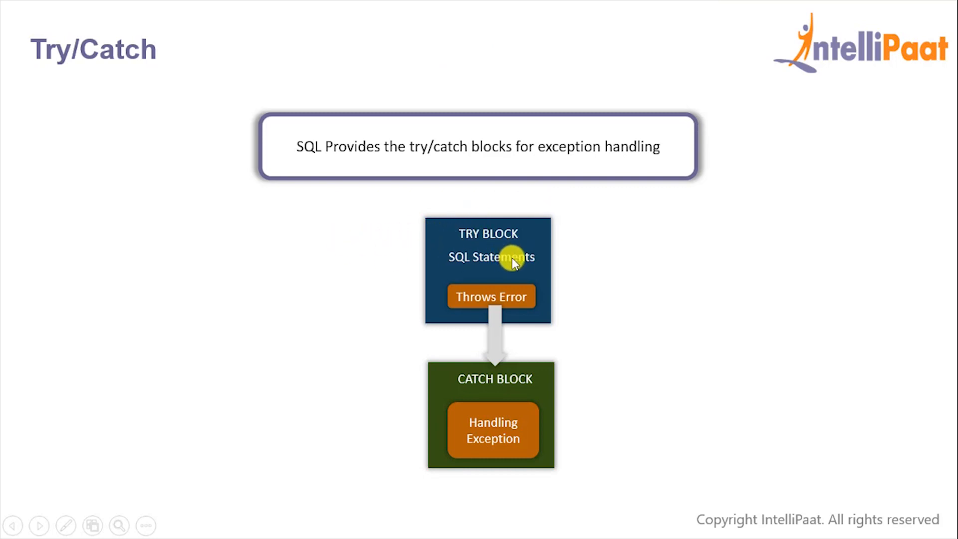
mouse_move(498, 375)
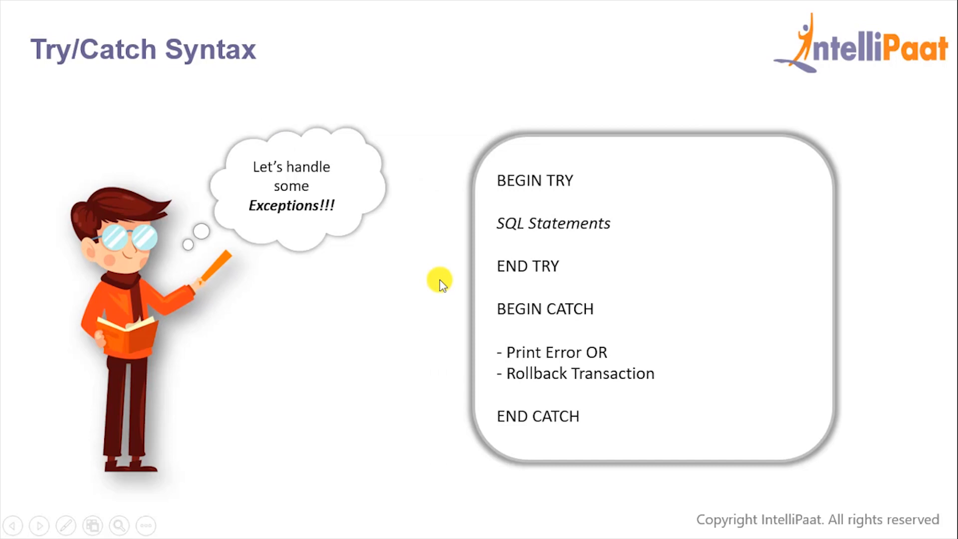
mouse_move(444, 261)
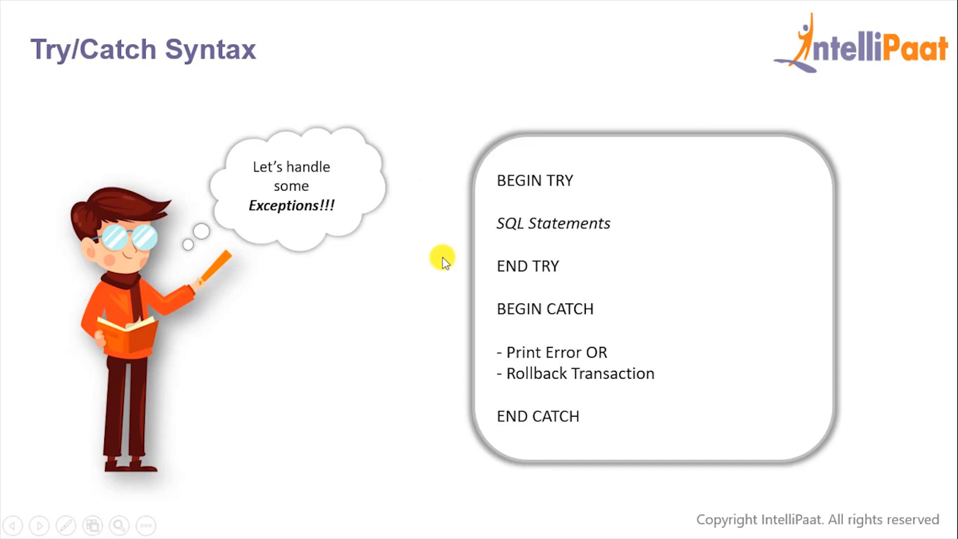
mouse_move(413, 252)
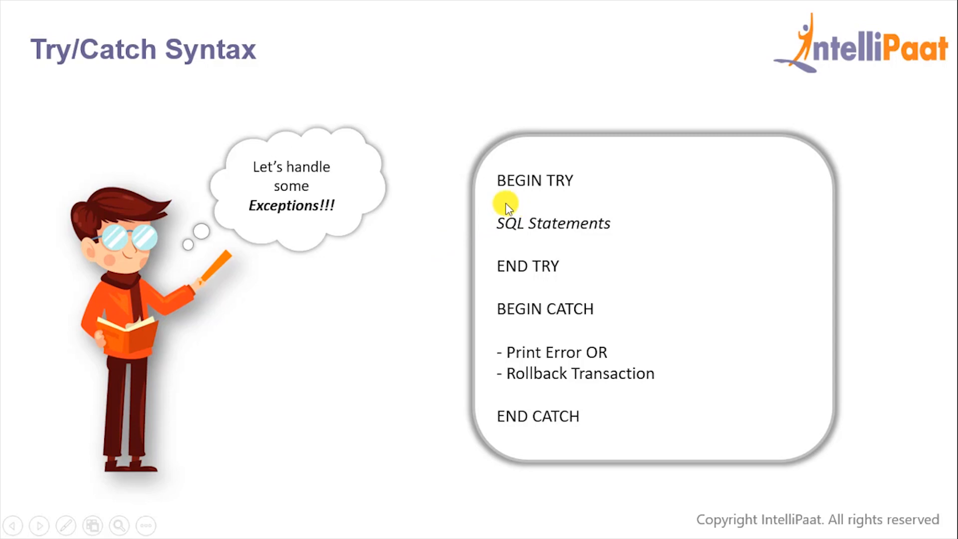
mouse_move(546, 235)
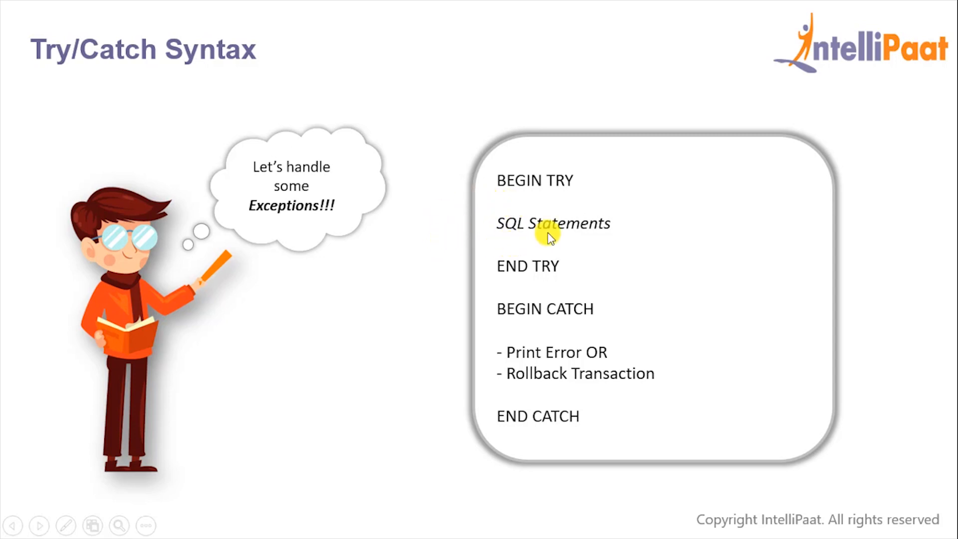
mouse_move(475, 263)
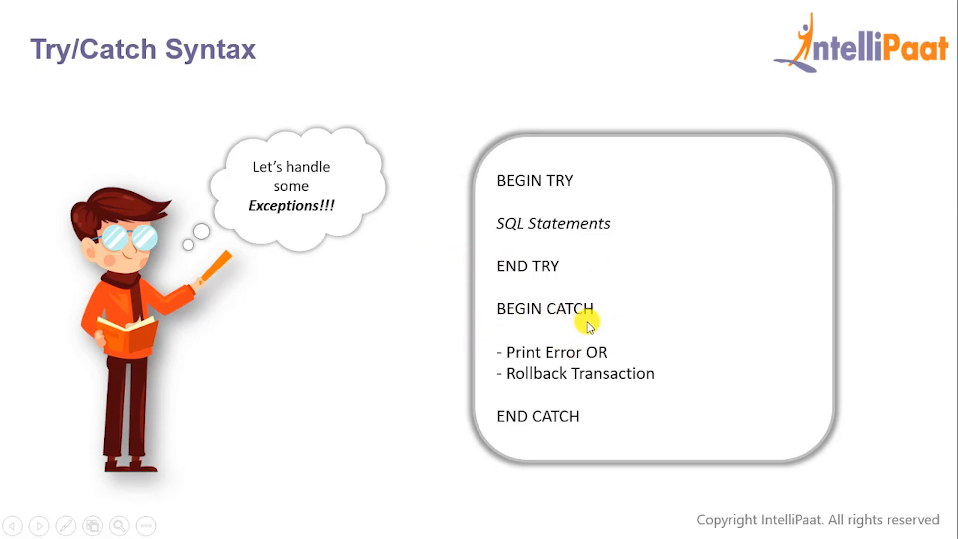
mouse_move(682, 400)
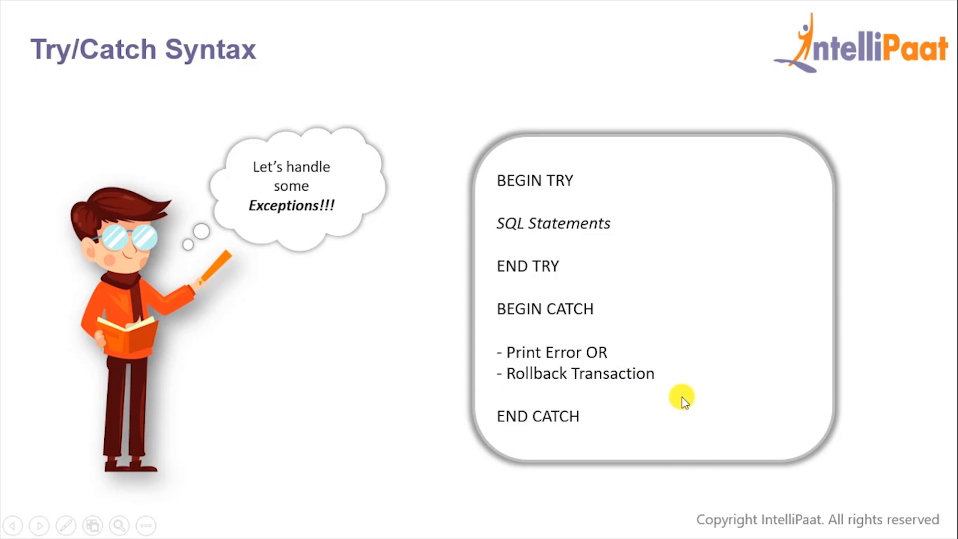
mouse_move(602, 418)
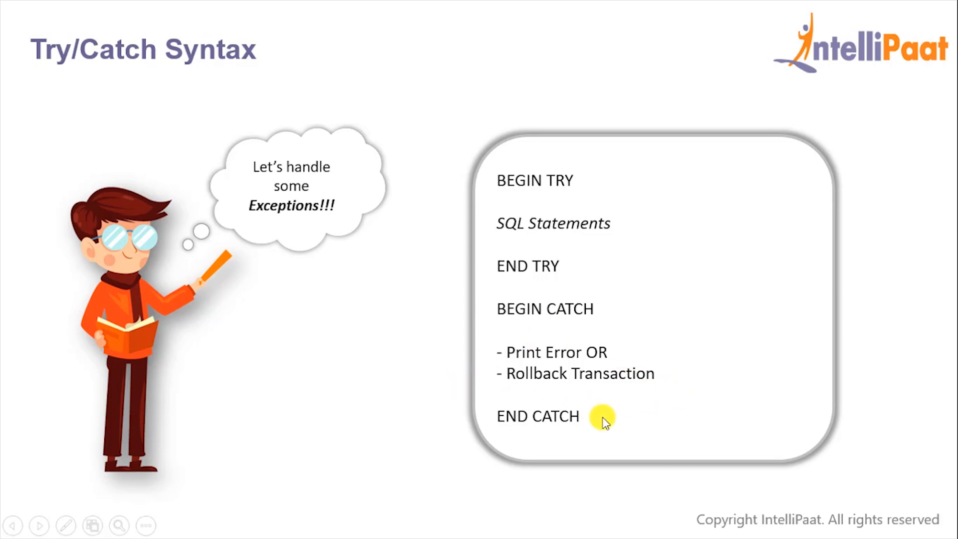
mouse_move(326, 420)
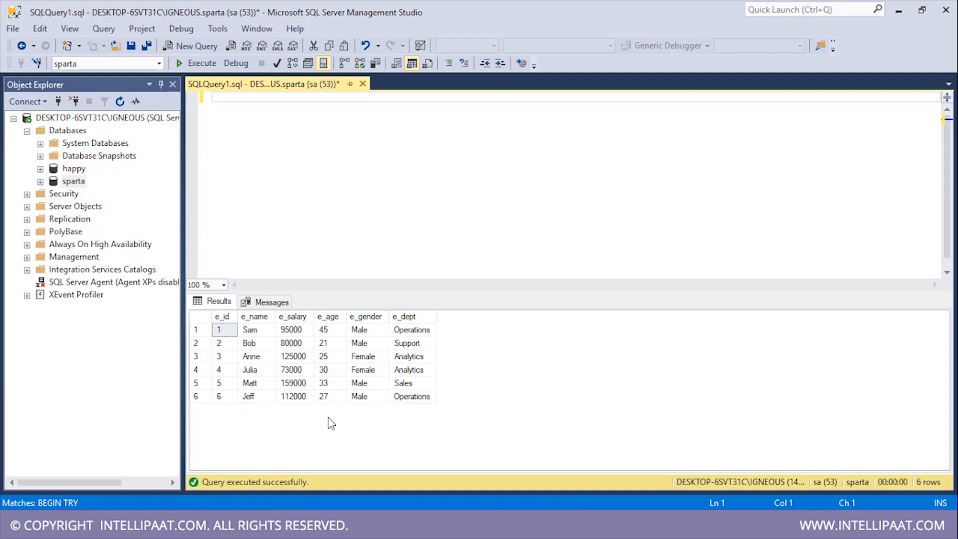
type("declare")
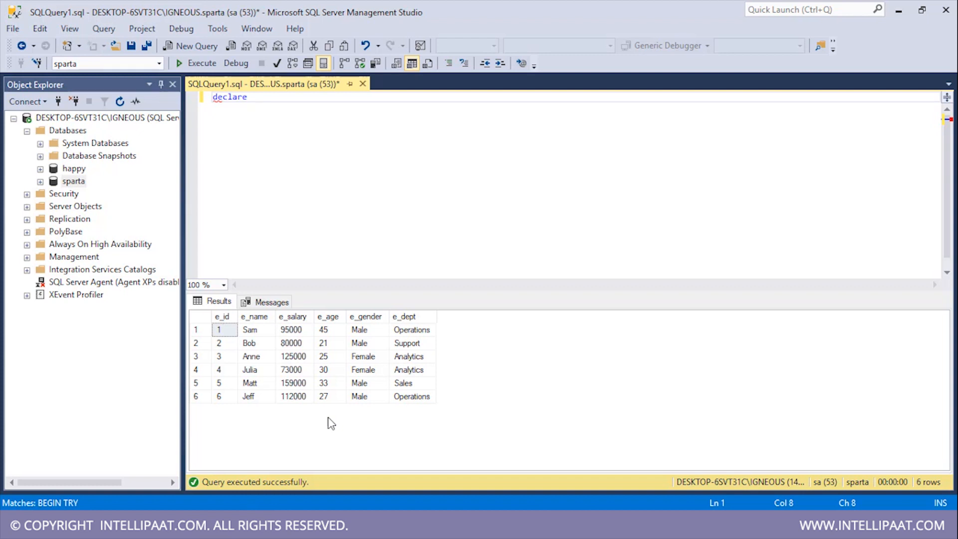
type("@")
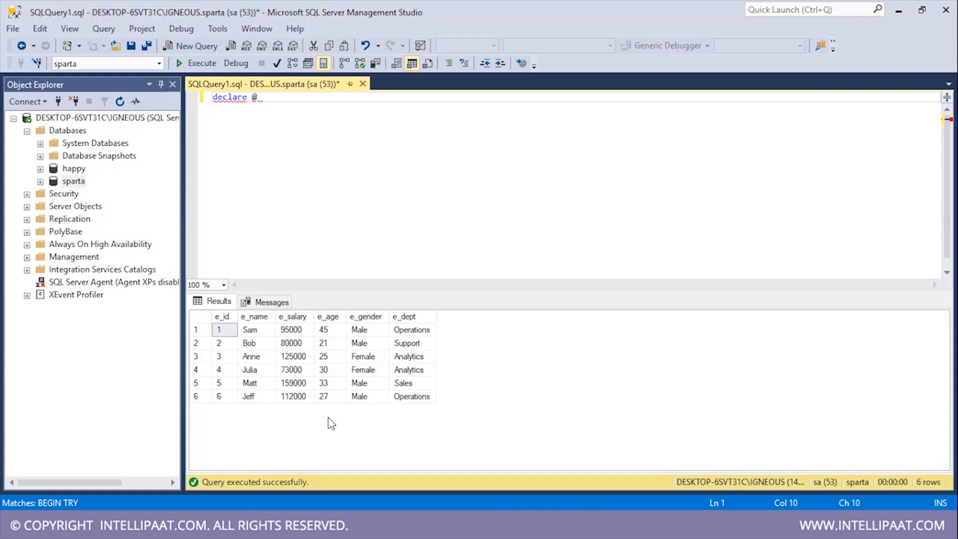
type("v")
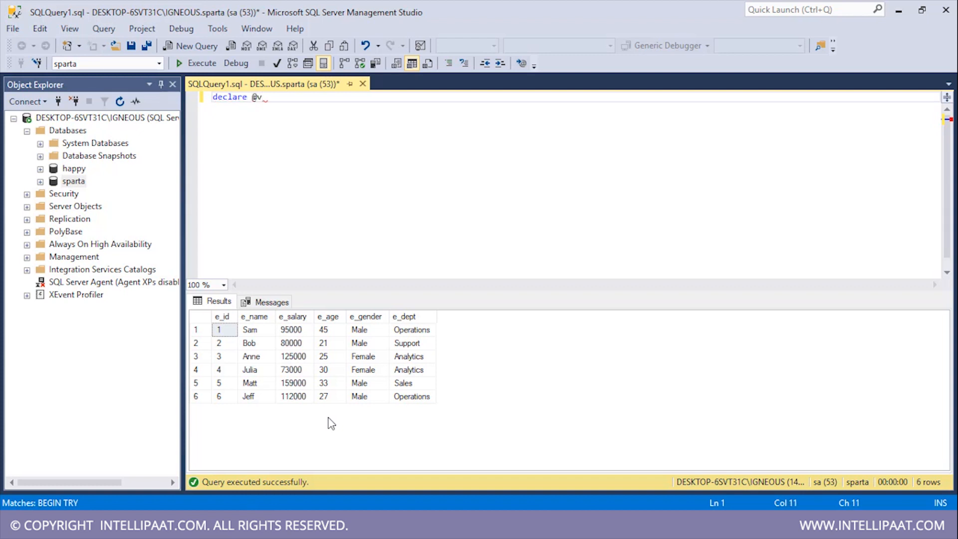
type("al")
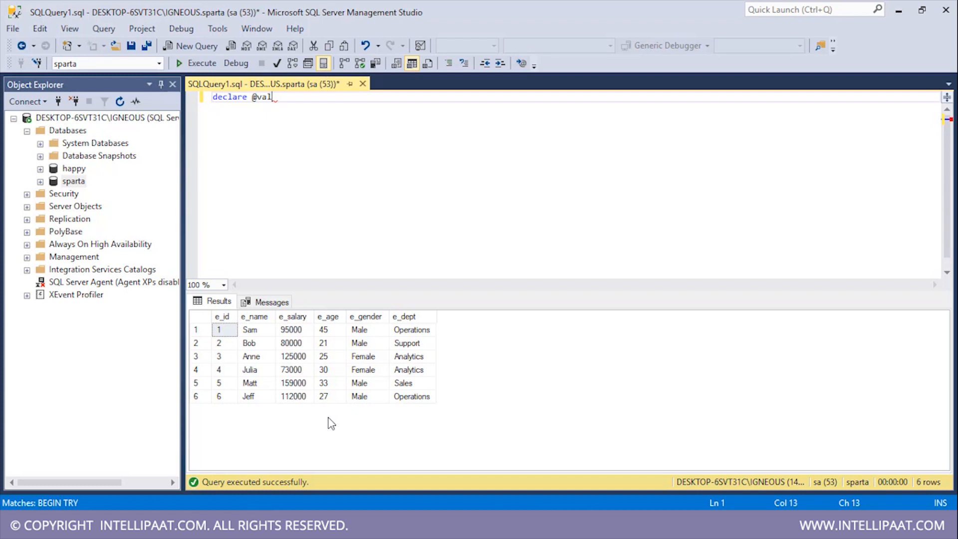
type("1 int;")
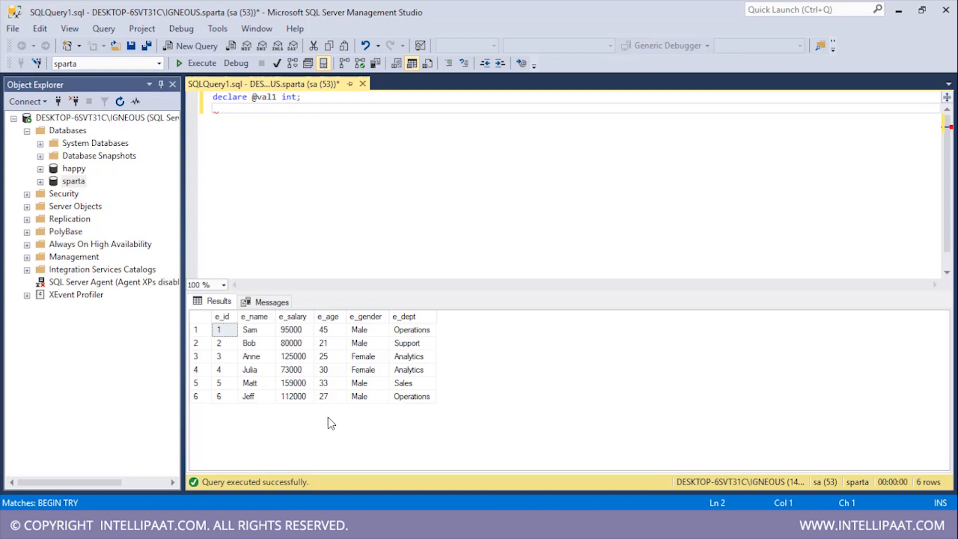
type("declare")
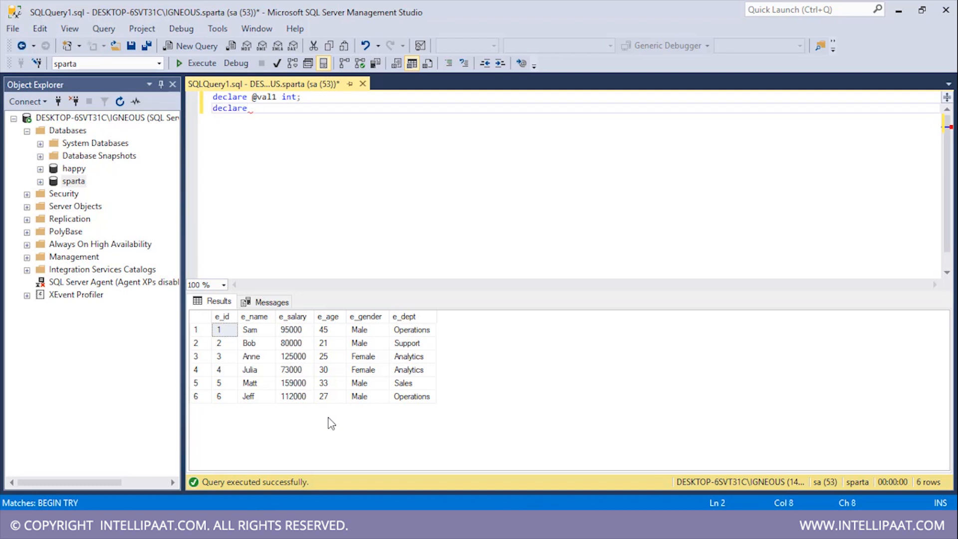
type("@val")
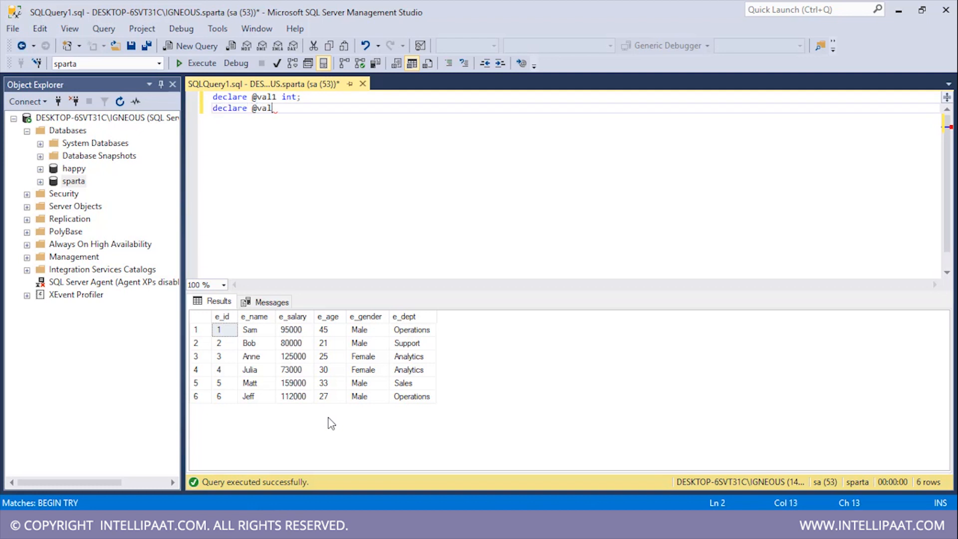
type("2")
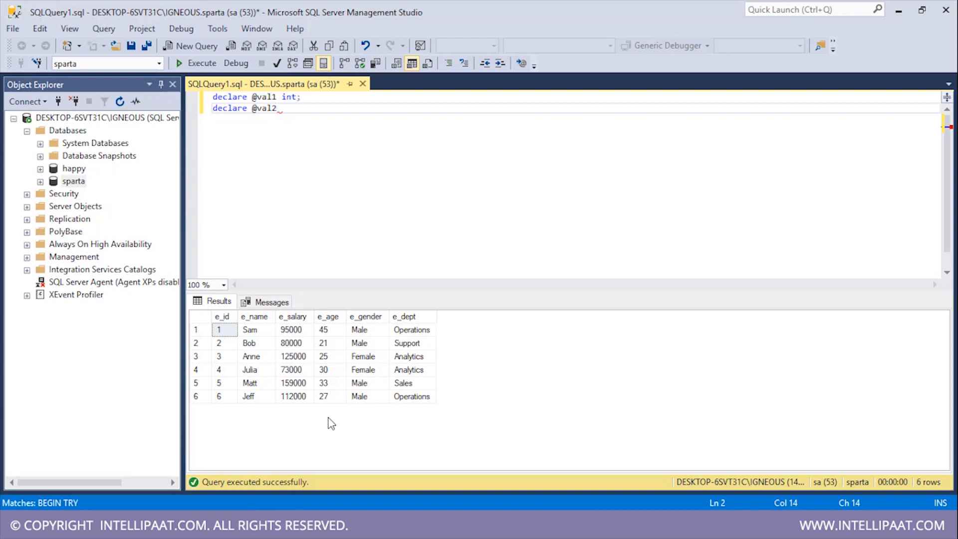
type("int")
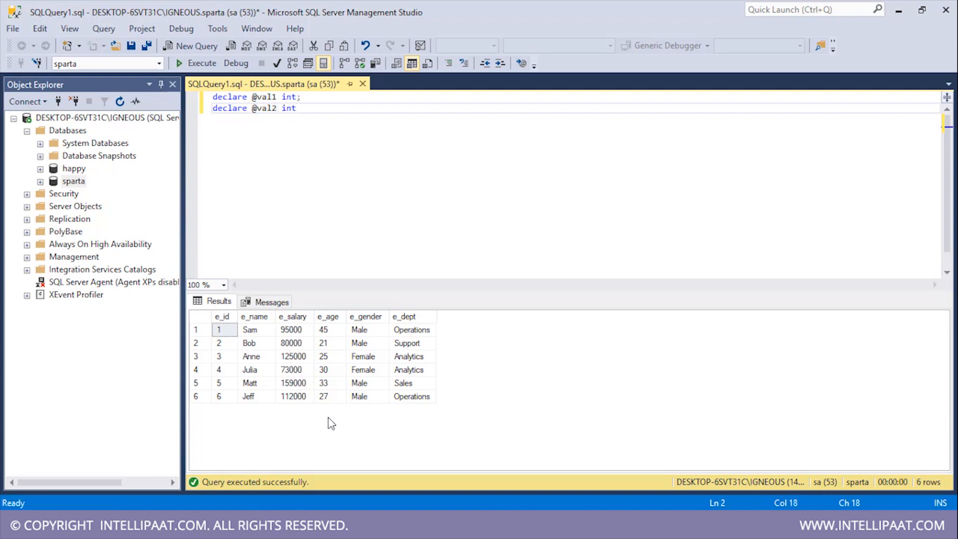
type("begi")
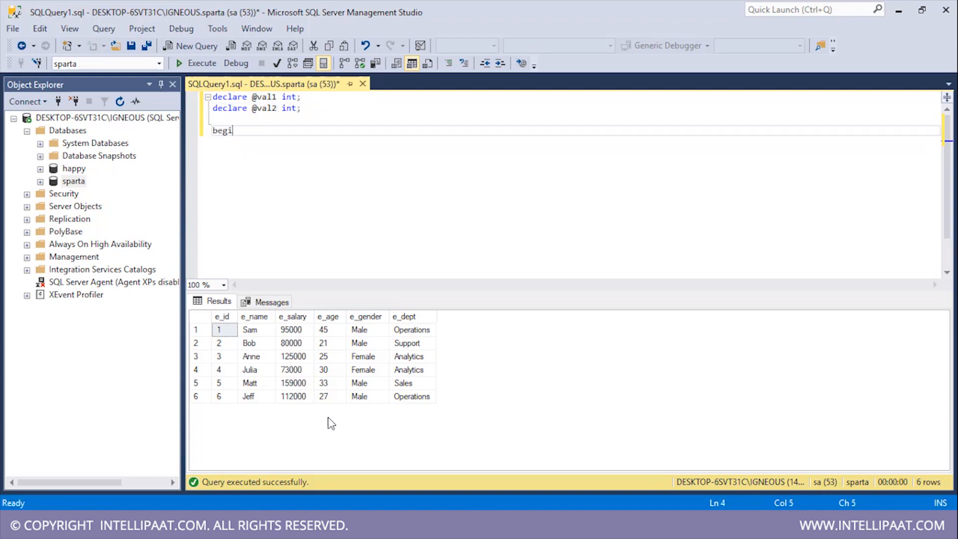
type("n try")
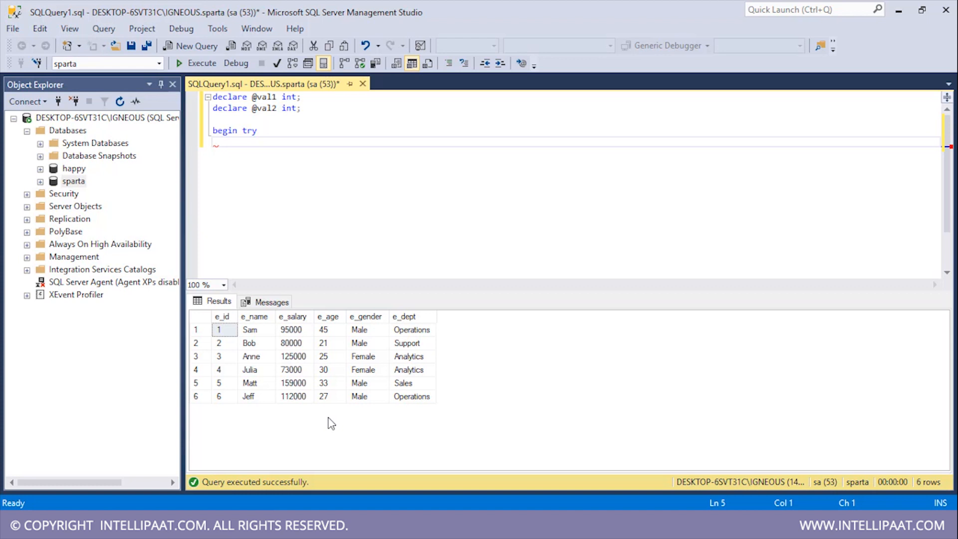
type("set")
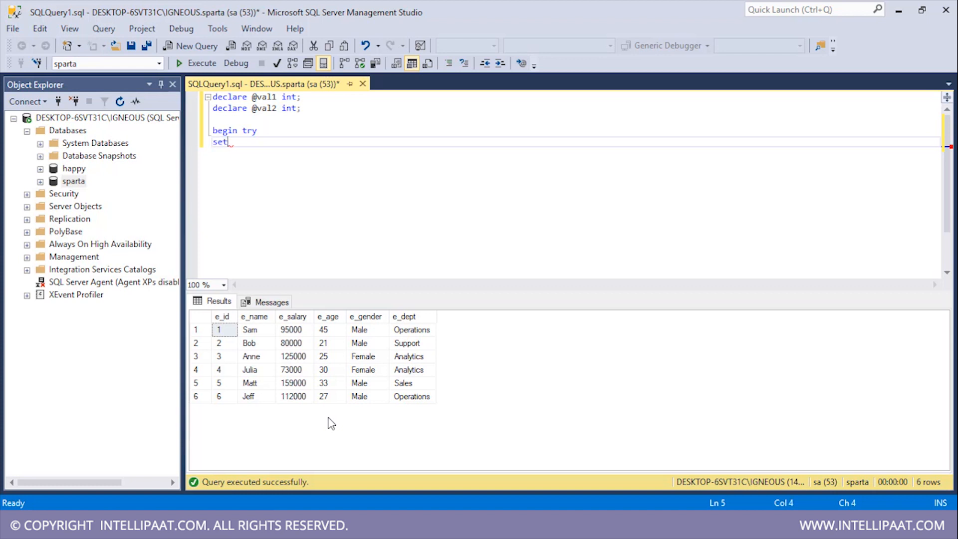
type("@v")
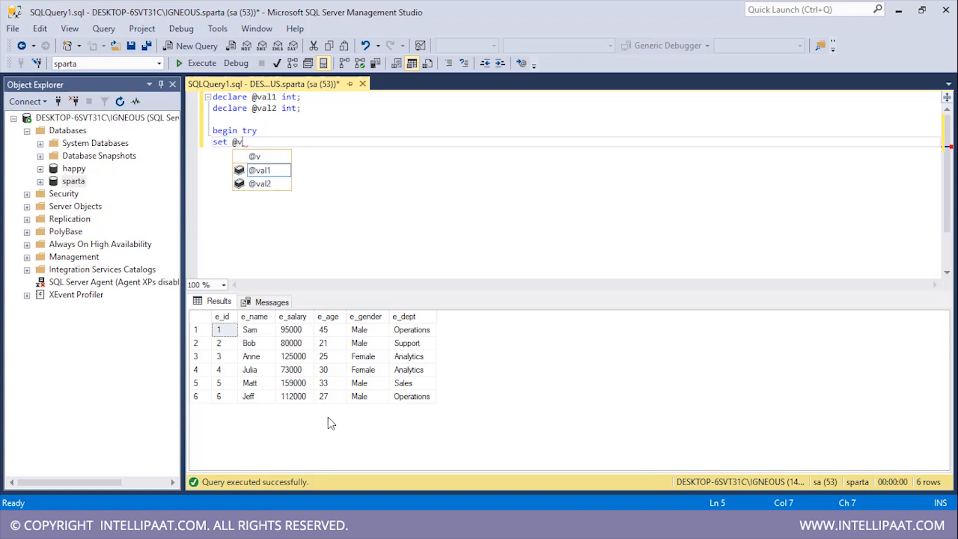
type("al1")
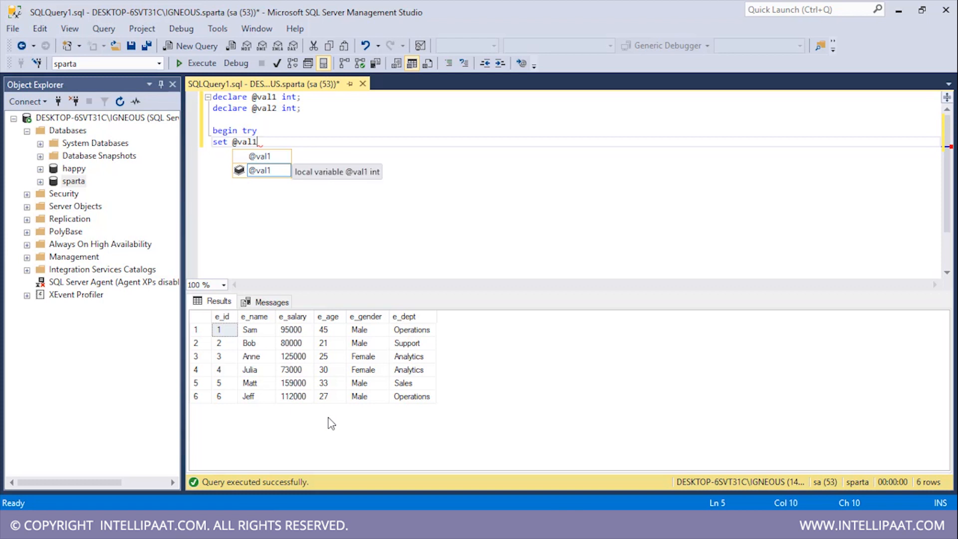
type("=")
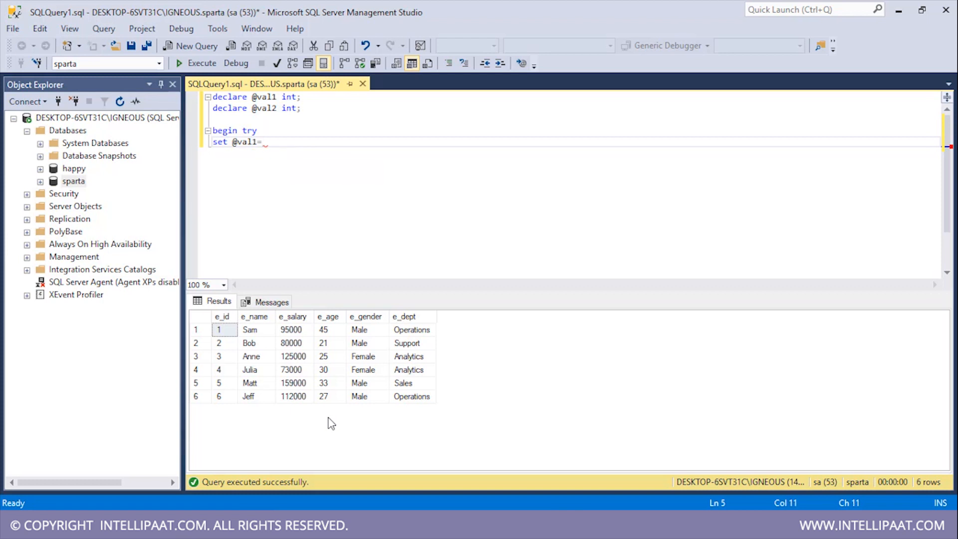
type("8;")
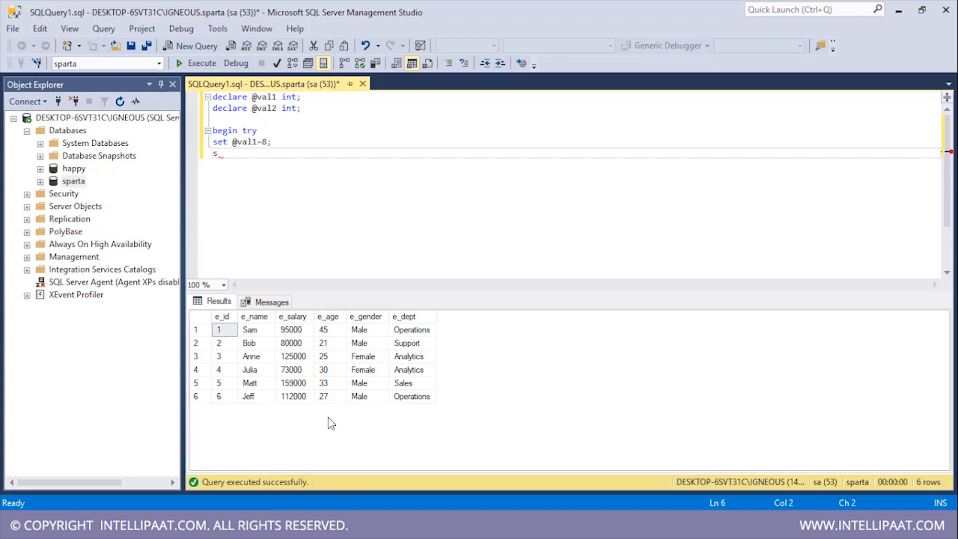
type("e")
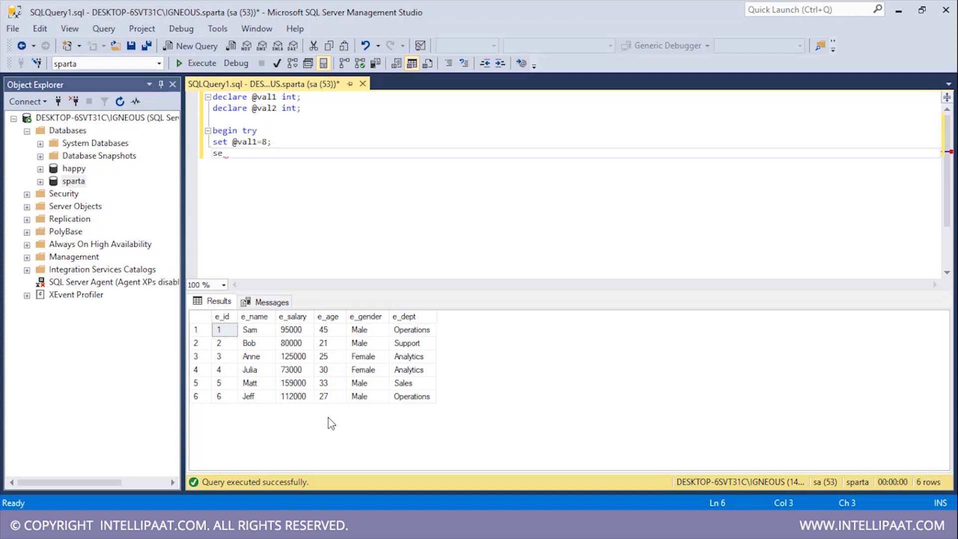
type("set @val2=")
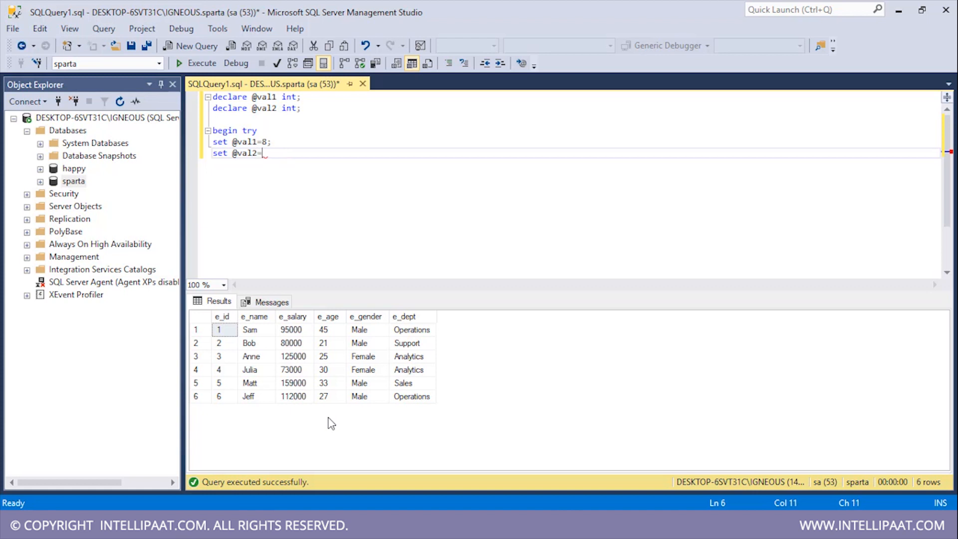
type("@")
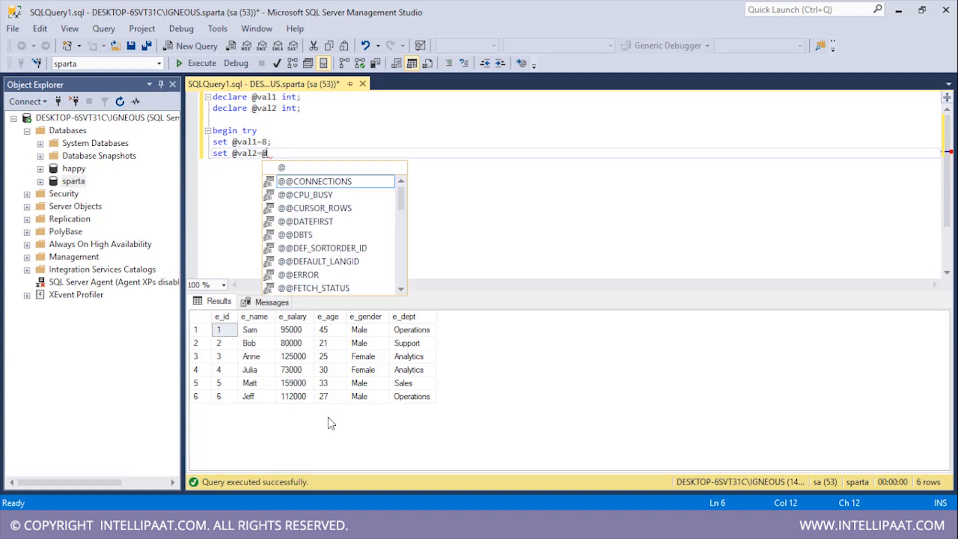
type("val1")
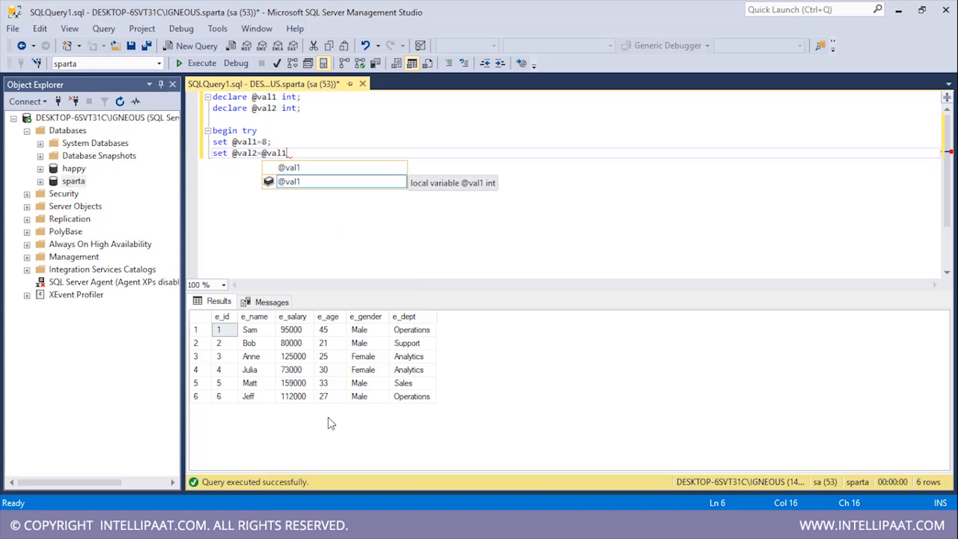
type("/0;")
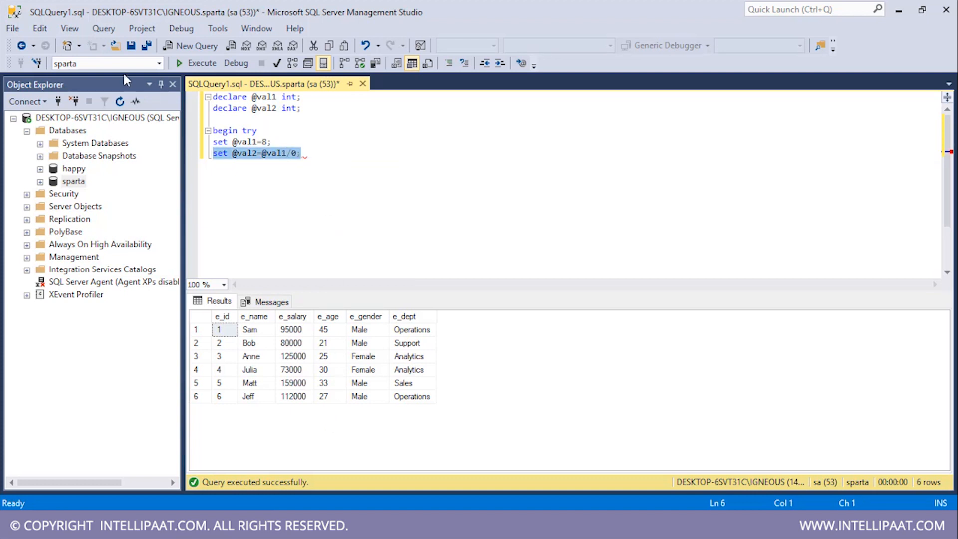
mouse_move(307, 161)
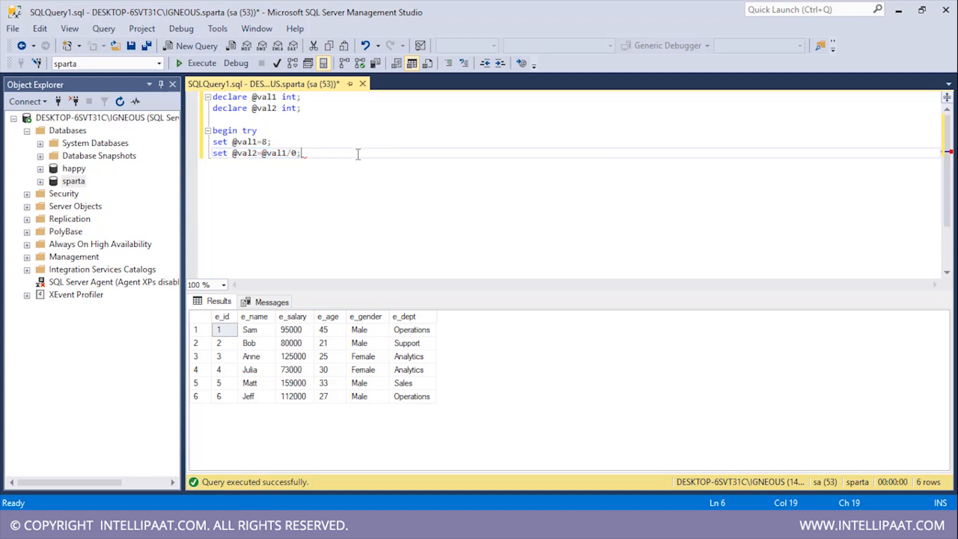
- Close the TRY and add a CATCH block that prints error_message()
type("end try")
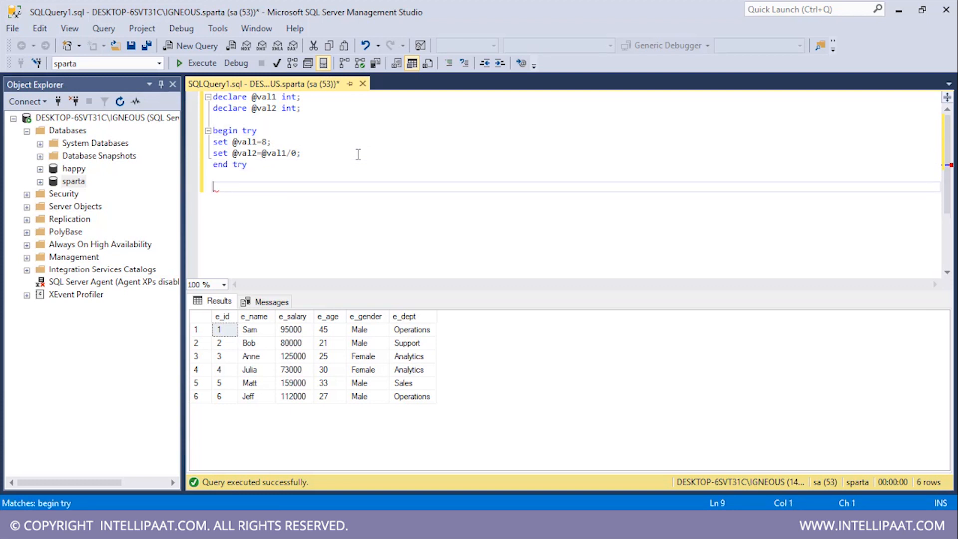
type("begin ca")
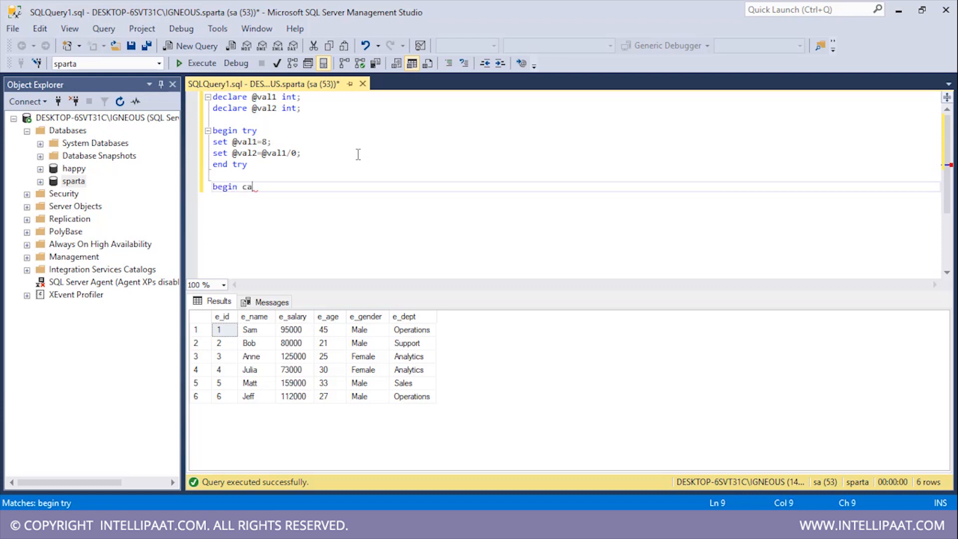
type("tch")
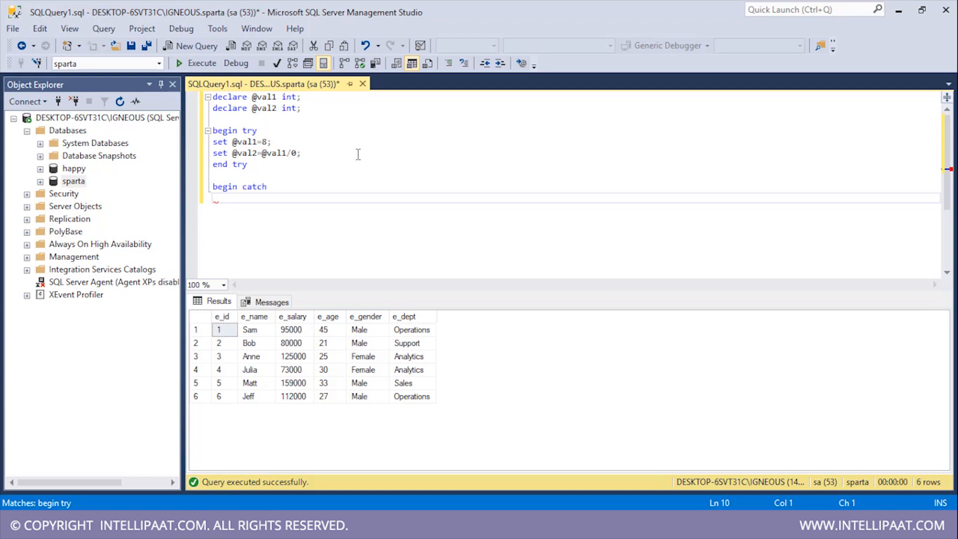
type("print e")
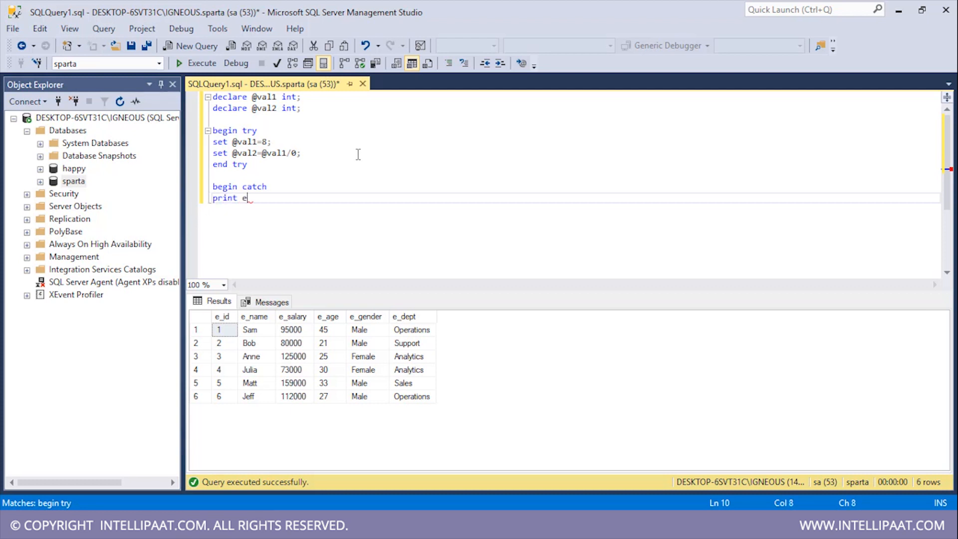
type("rror")
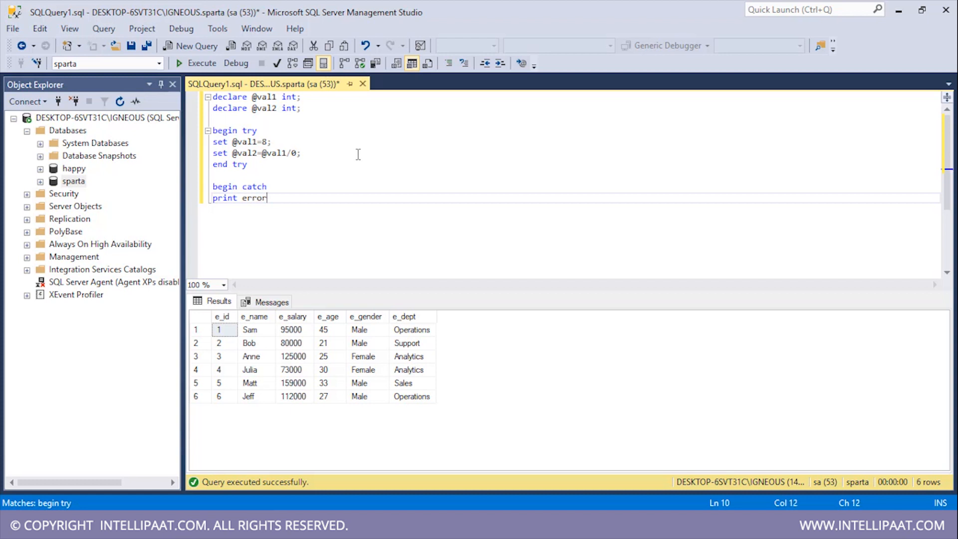
type("_message()")
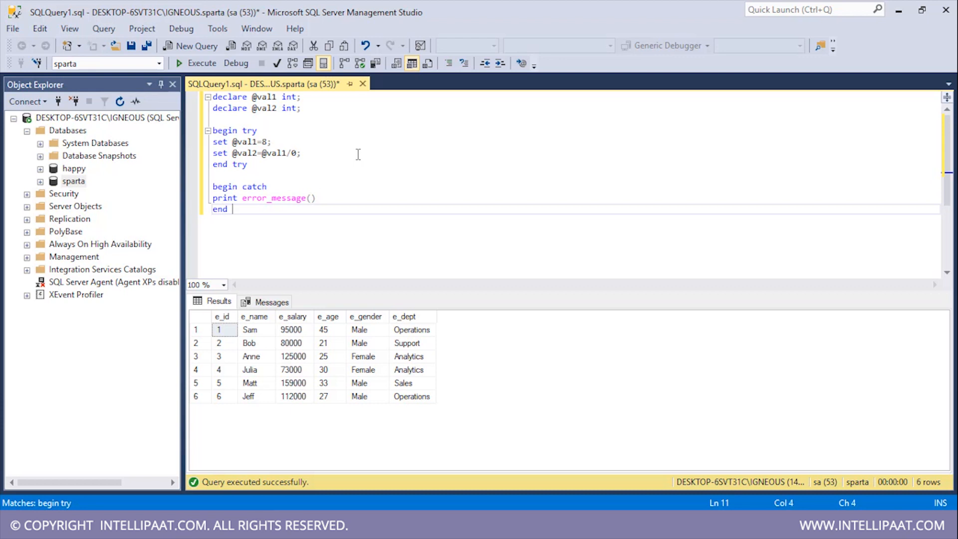
type("catch")
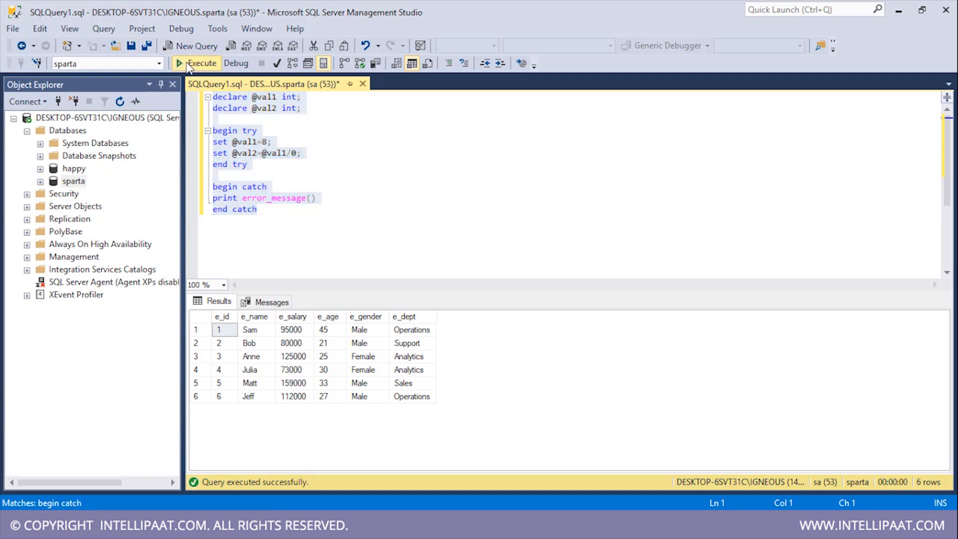
- Execute the batch to show 'Divide by zero error encountered.', then select all code
left_click(180, 63)
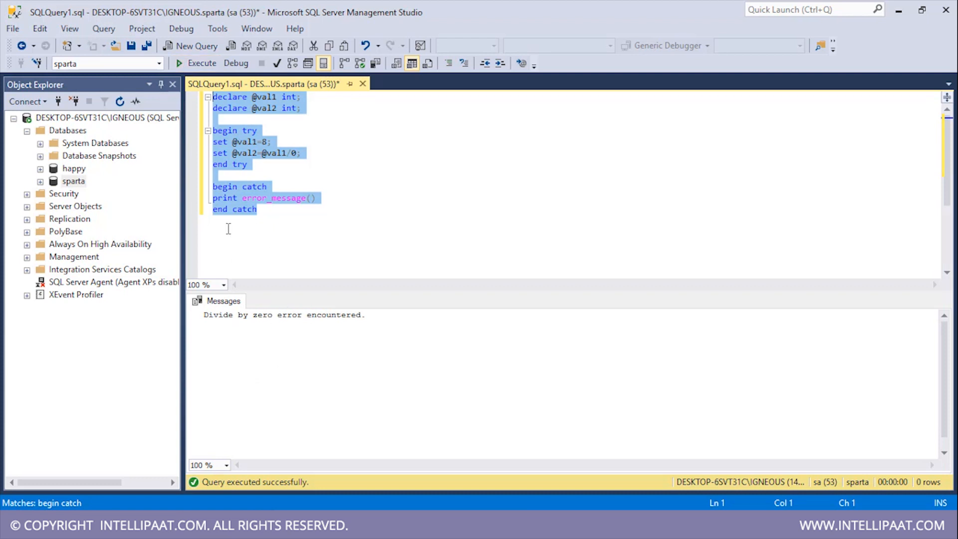
mouse_move(216, 323)
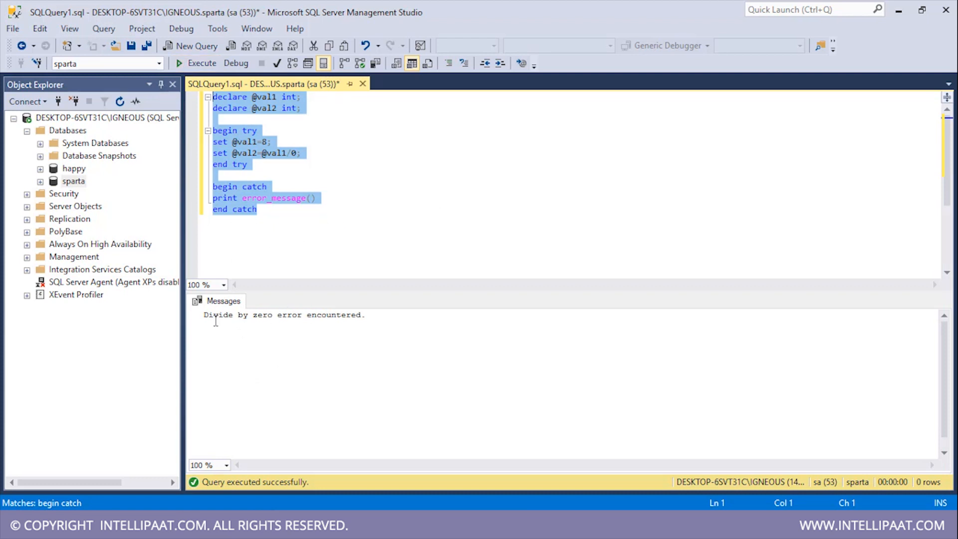
left_click(248, 165)
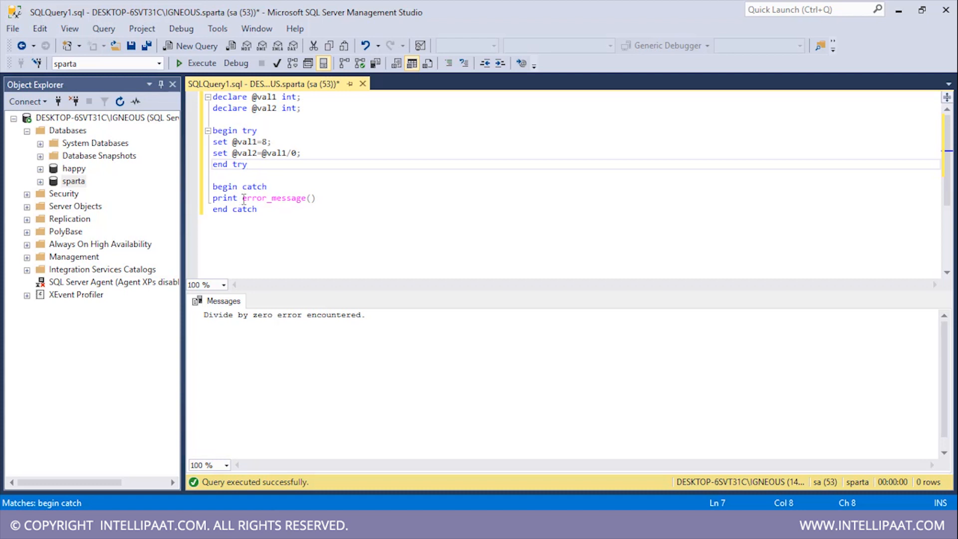
double_click(273, 198)
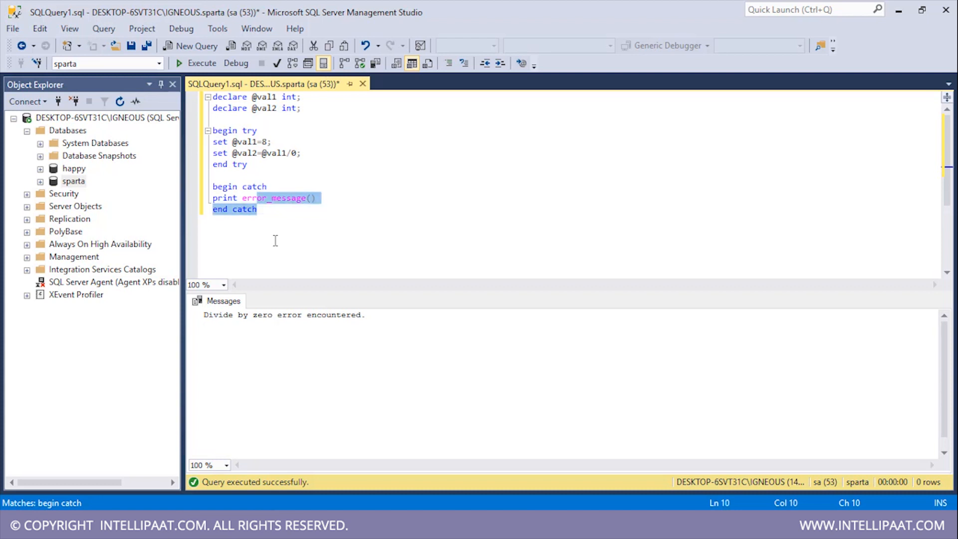
key("ctrl+a")
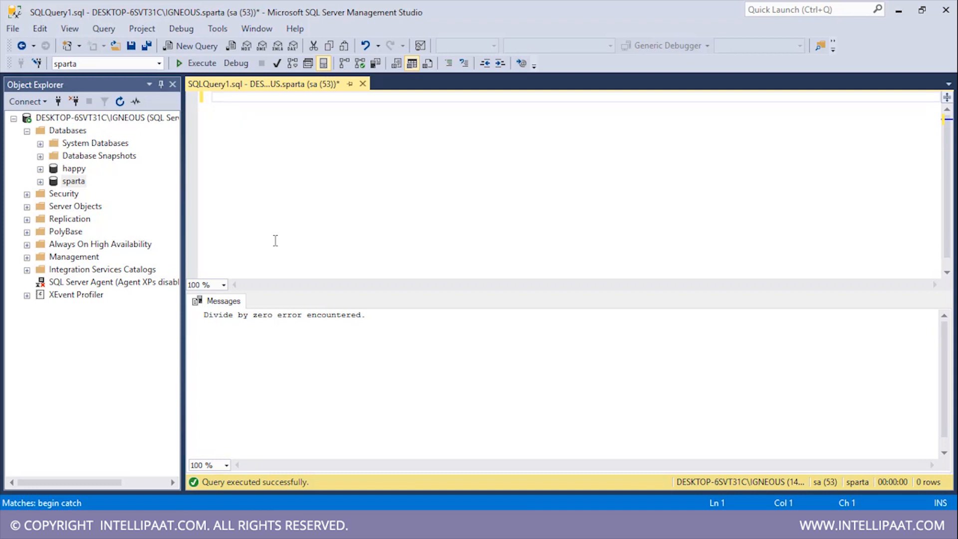
- Write the query select * from employee
type("select")
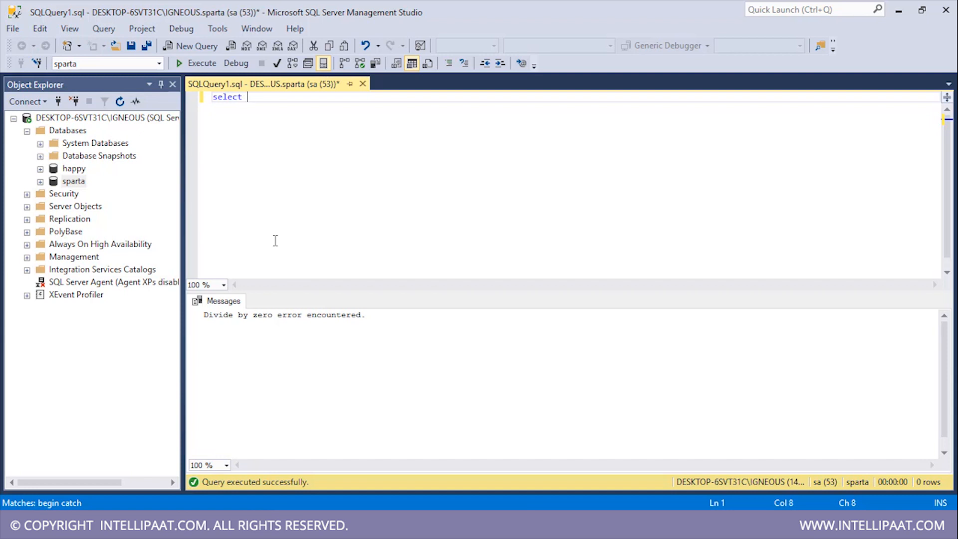
type("* from em")
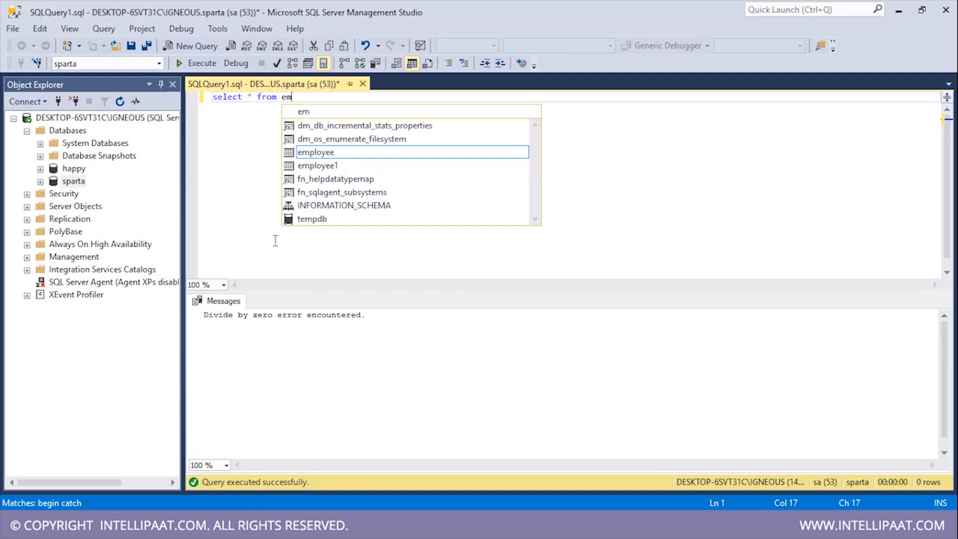
type("ployee")
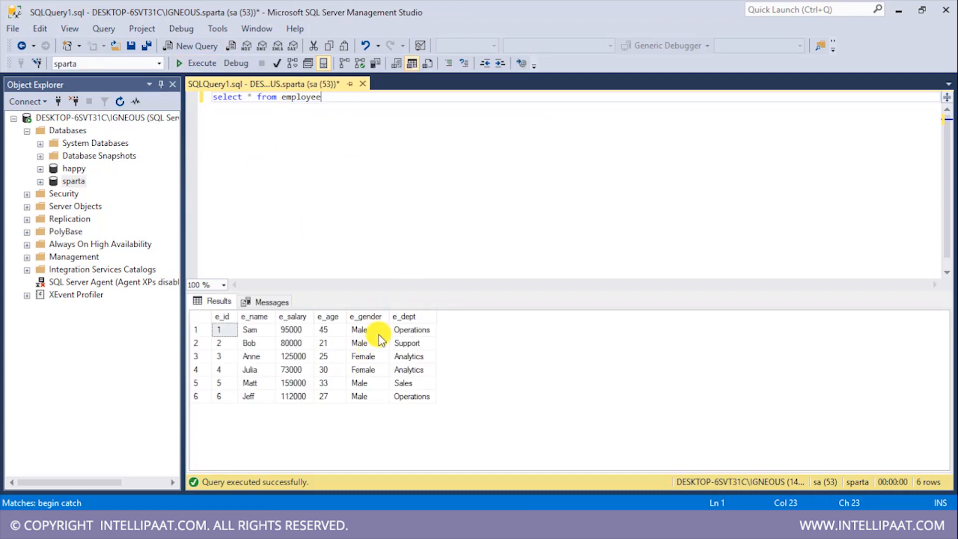
mouse_move(420, 377)
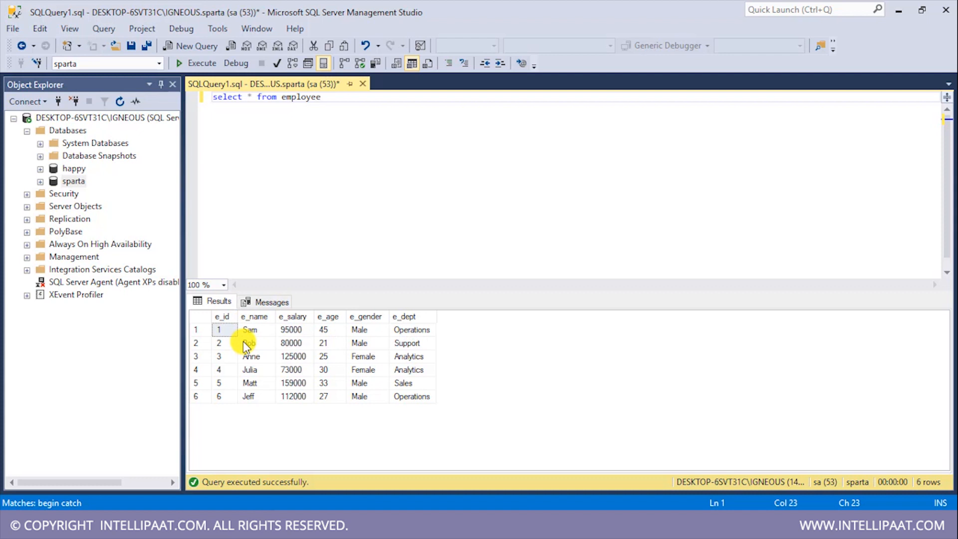
mouse_move(263, 333)
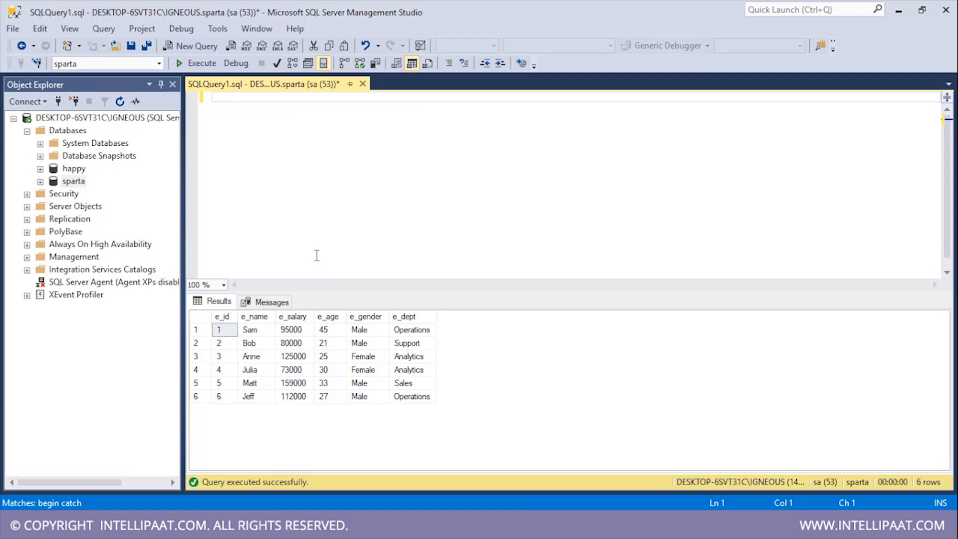
- Write a TRY block selecting e_salary+e_name from employee
type("begin try")
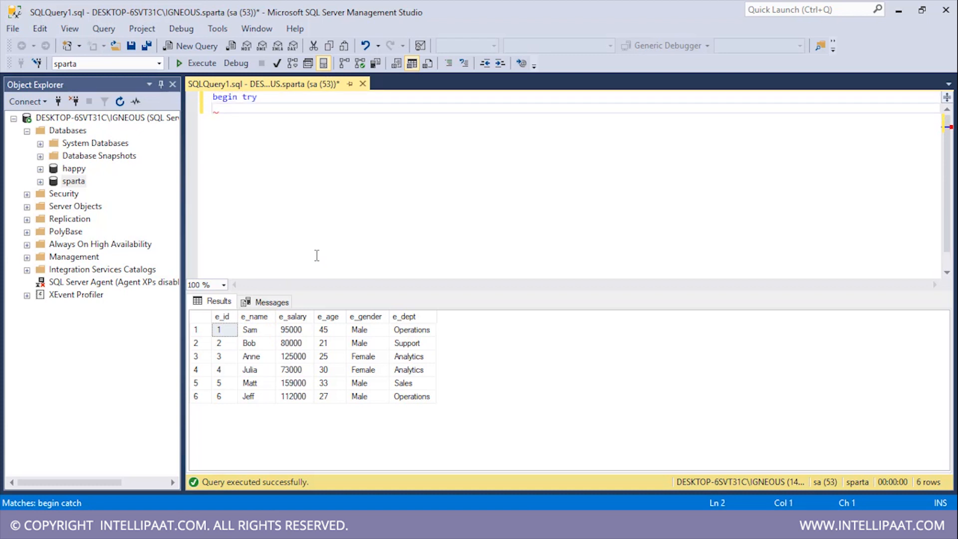
type("select")
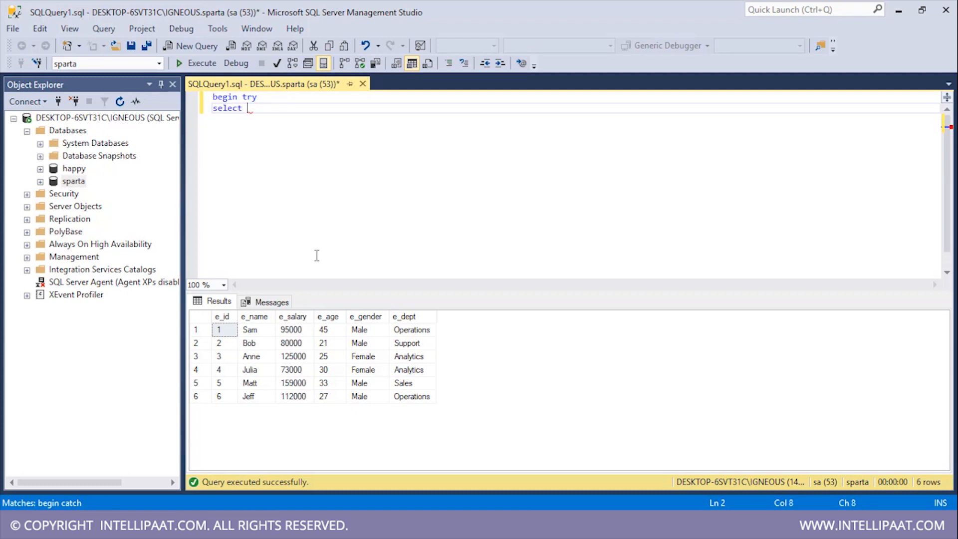
type("e_sa")
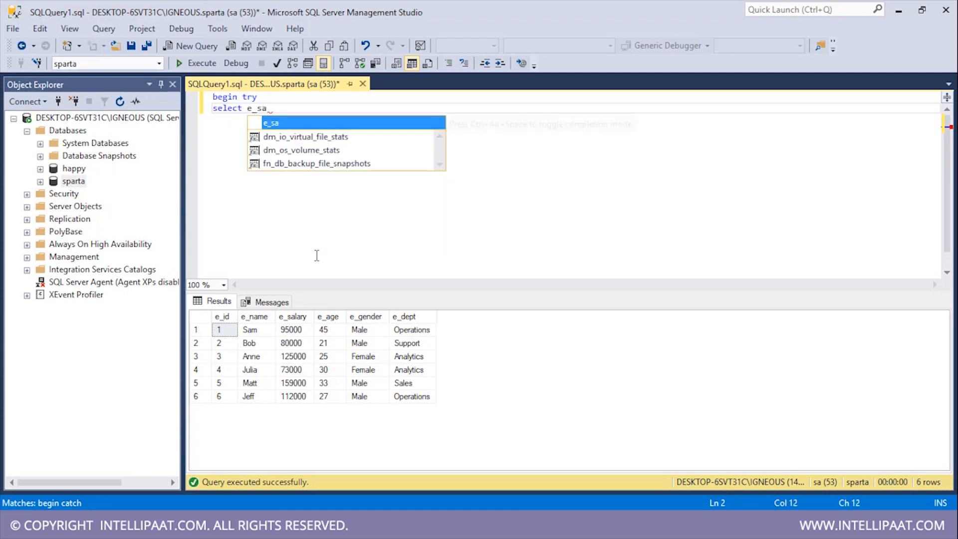
type("lary")
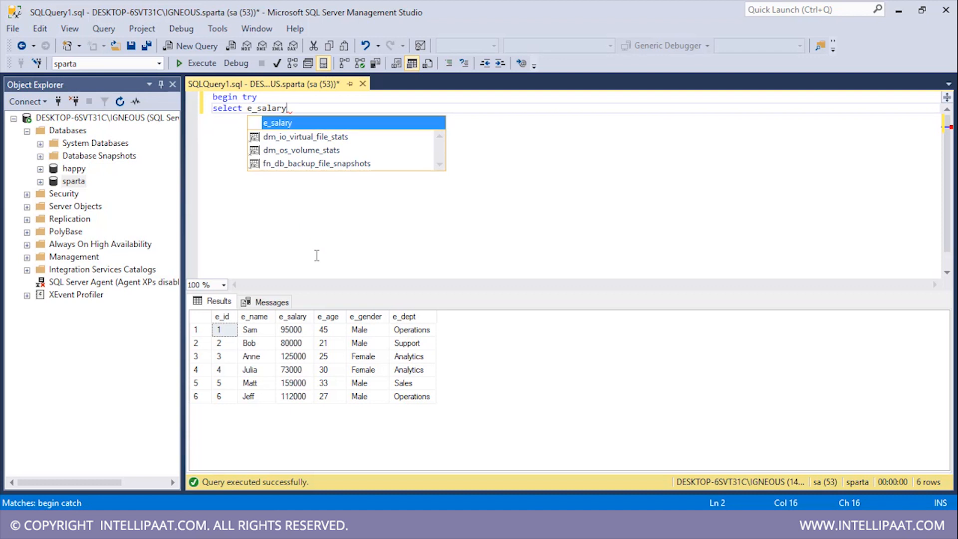
type("+e_anme")
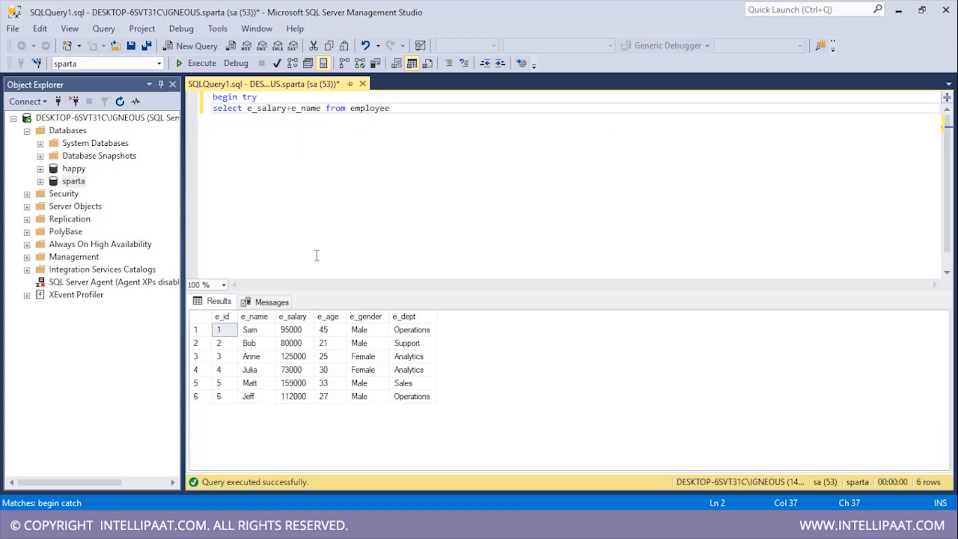
type("end try")
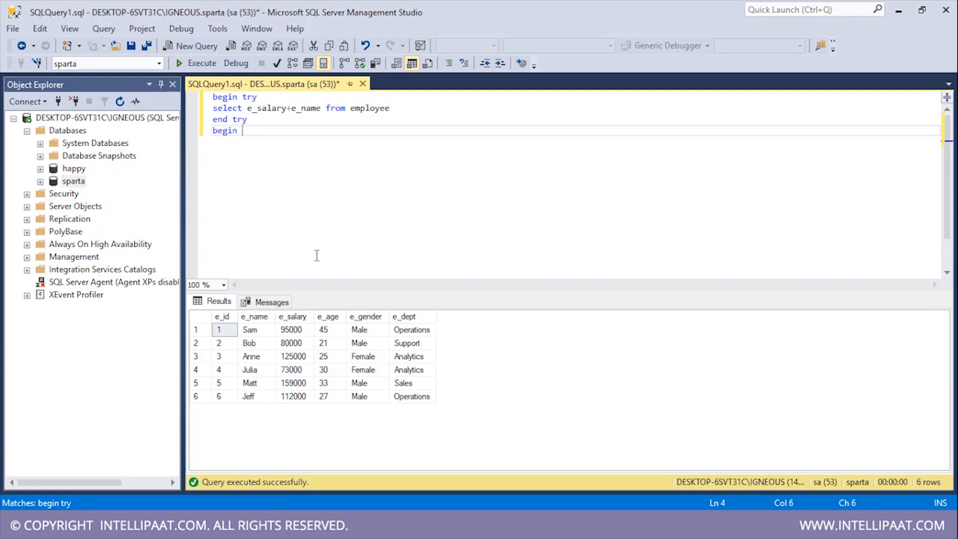
- Add a CATCH block printing 'Cannot add a numerical value with a string value'
type("catch")
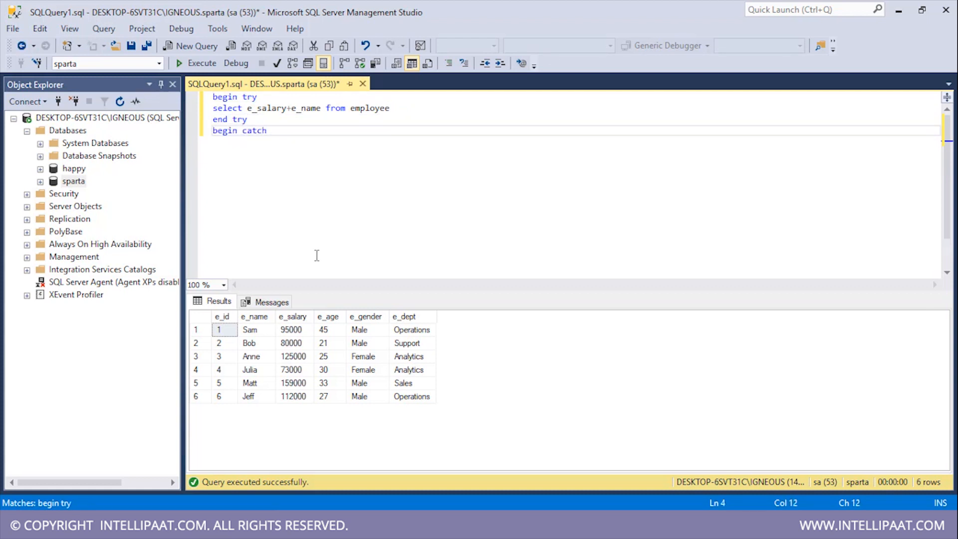
type("print")
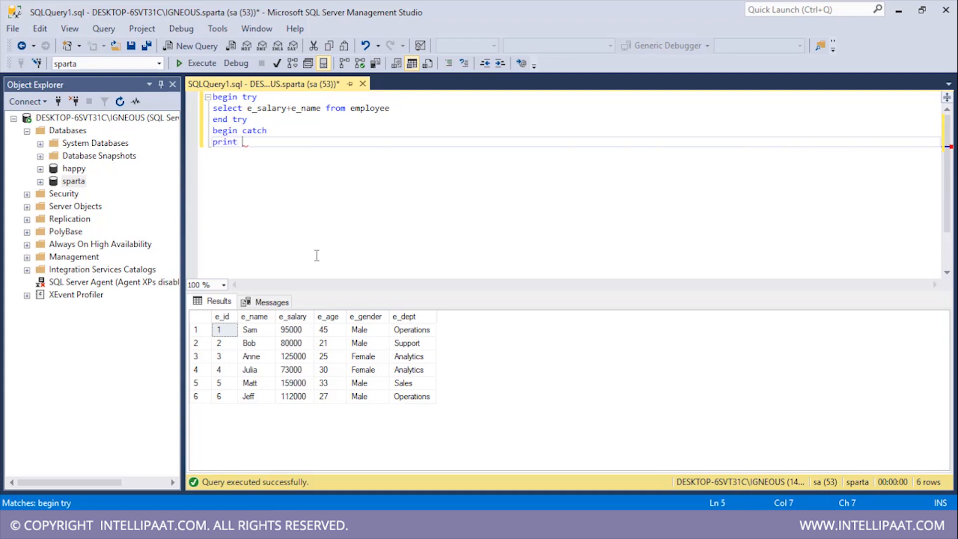
type("''")
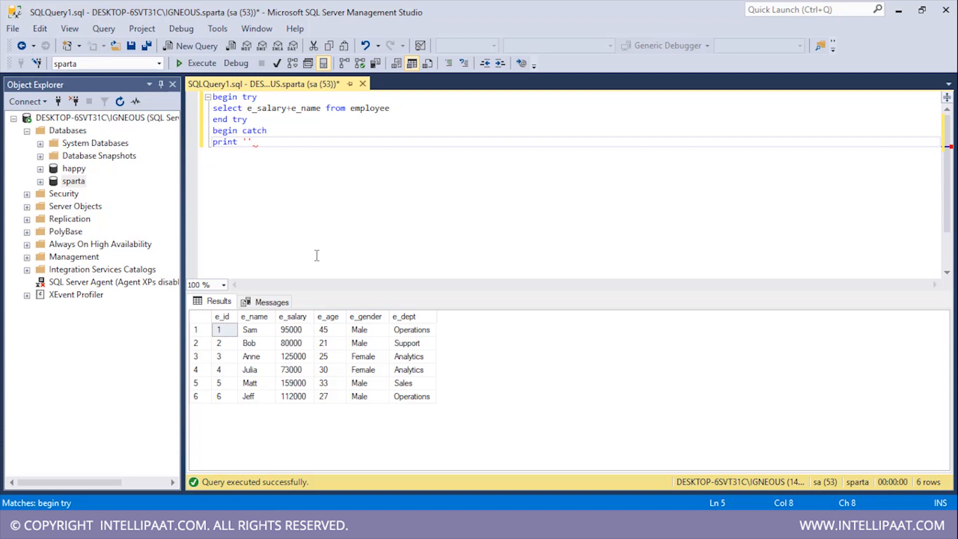
type("C")
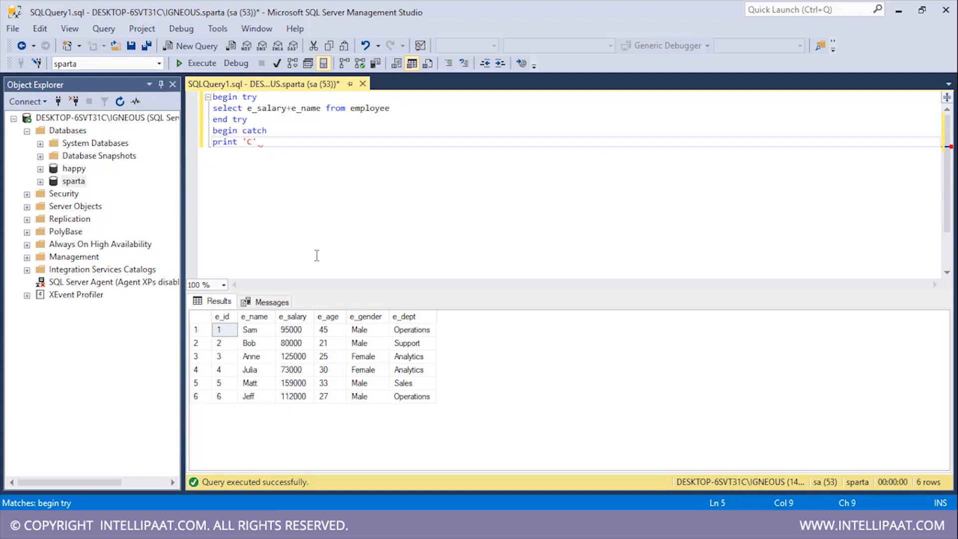
type("annot add")
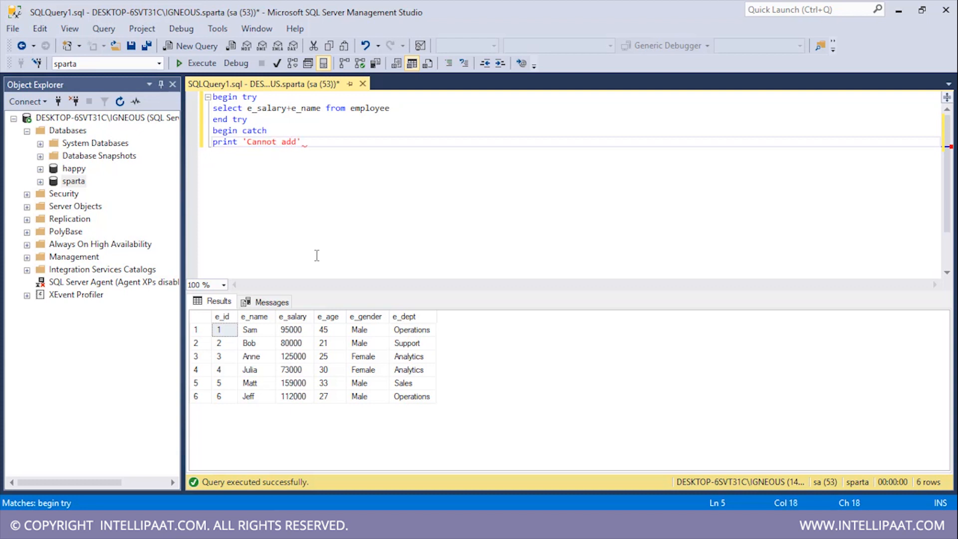
type("a numerical value wiht")
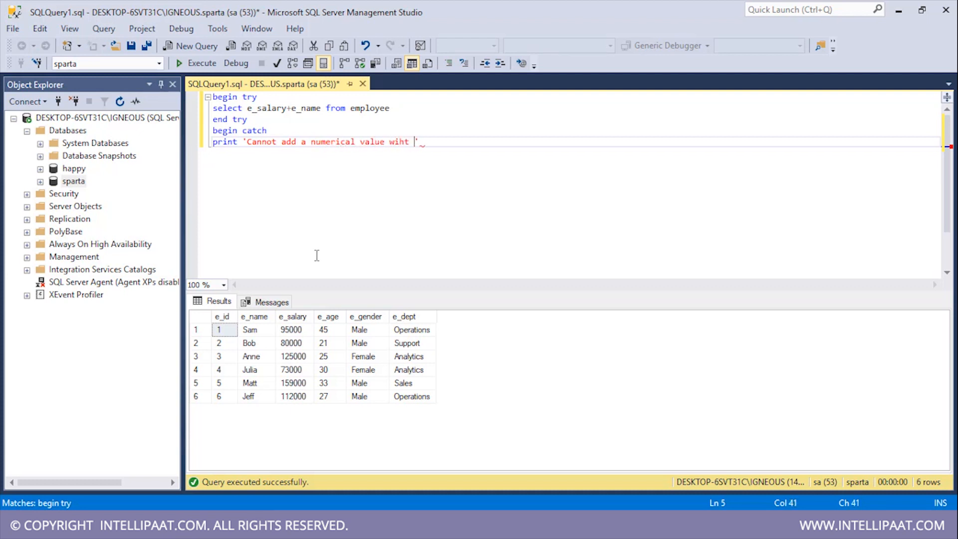
type("a string value")
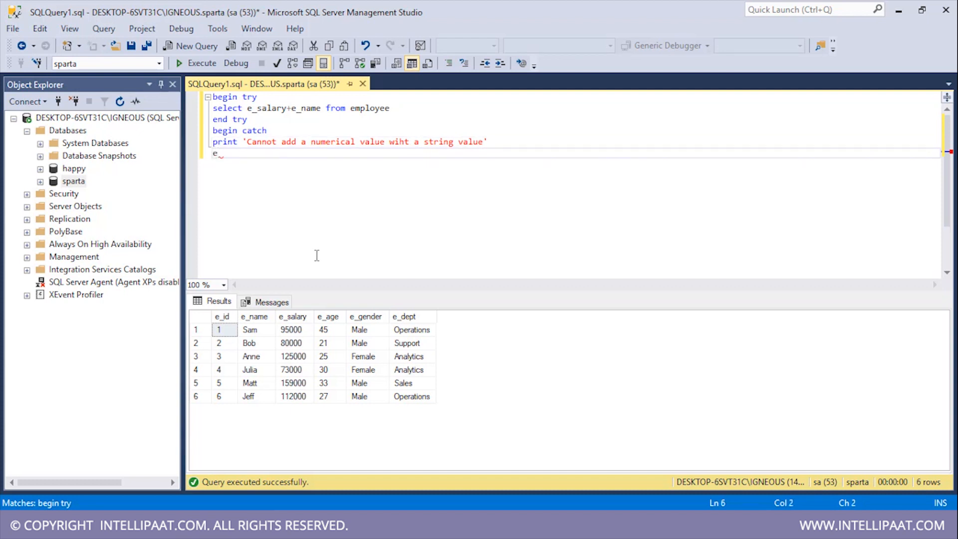
type("nd catch")
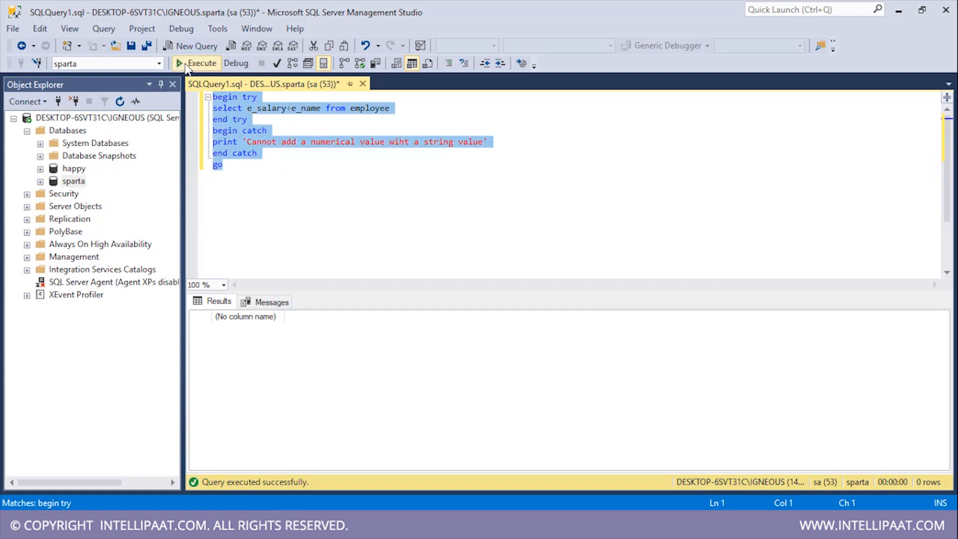
- Show the printed 'Cannot add a numerical value with a string value' message
left_click(178, 63)
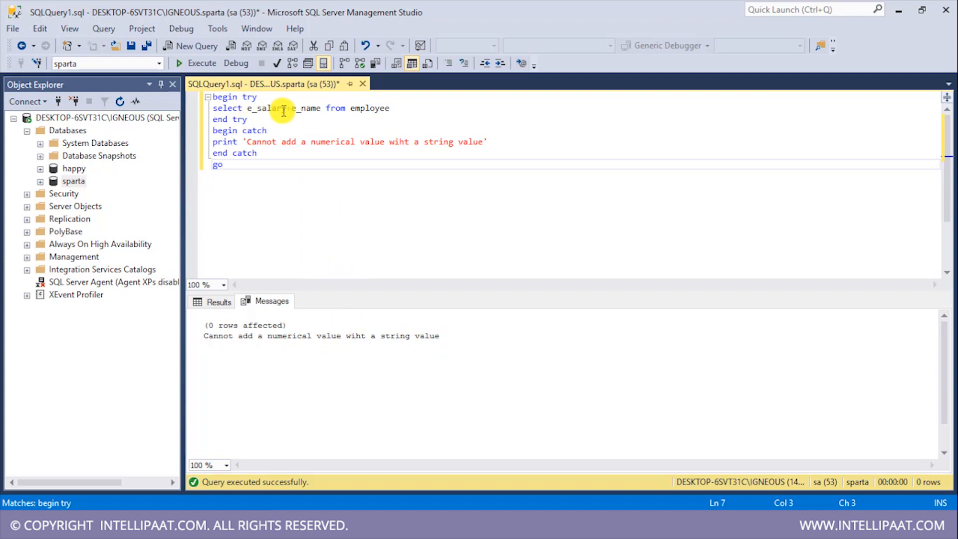
type("+")
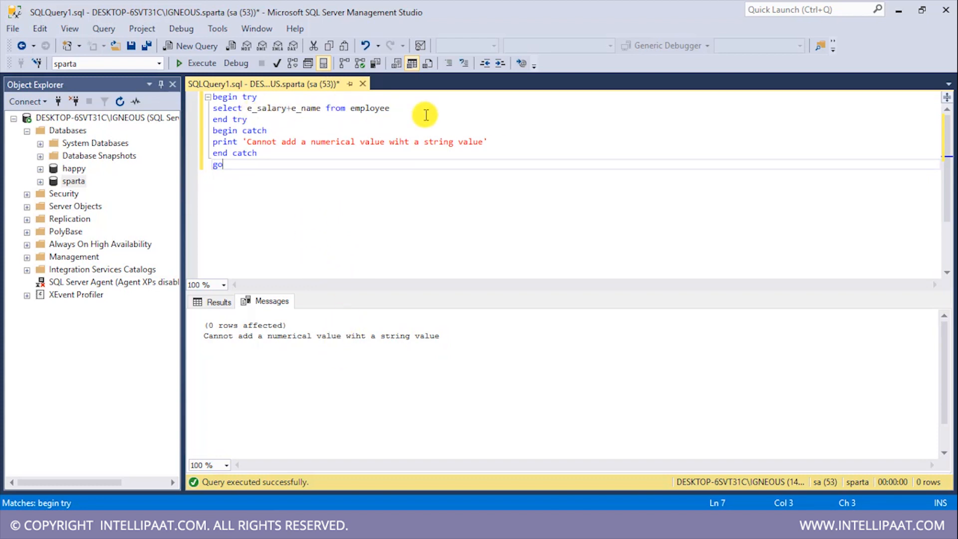